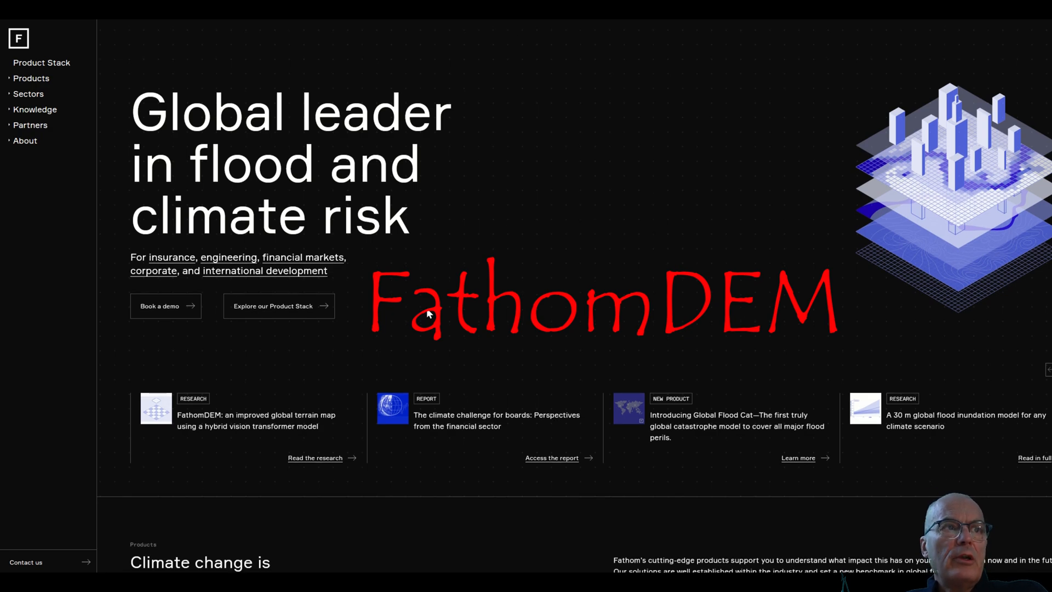
Browse down the Fathom homepage content.
scroll(down, 3)
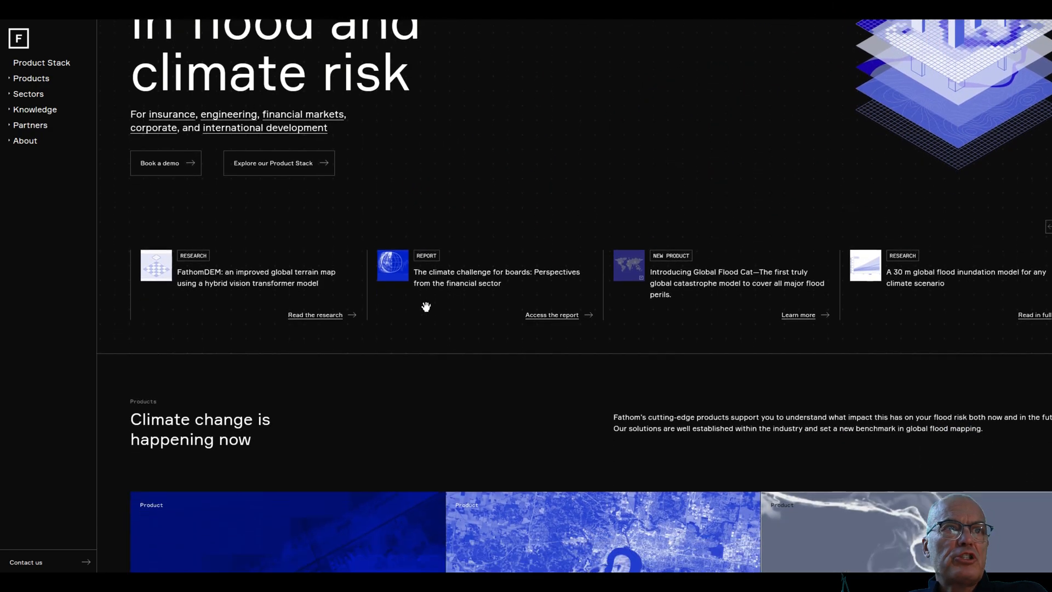
scroll(down, 3)
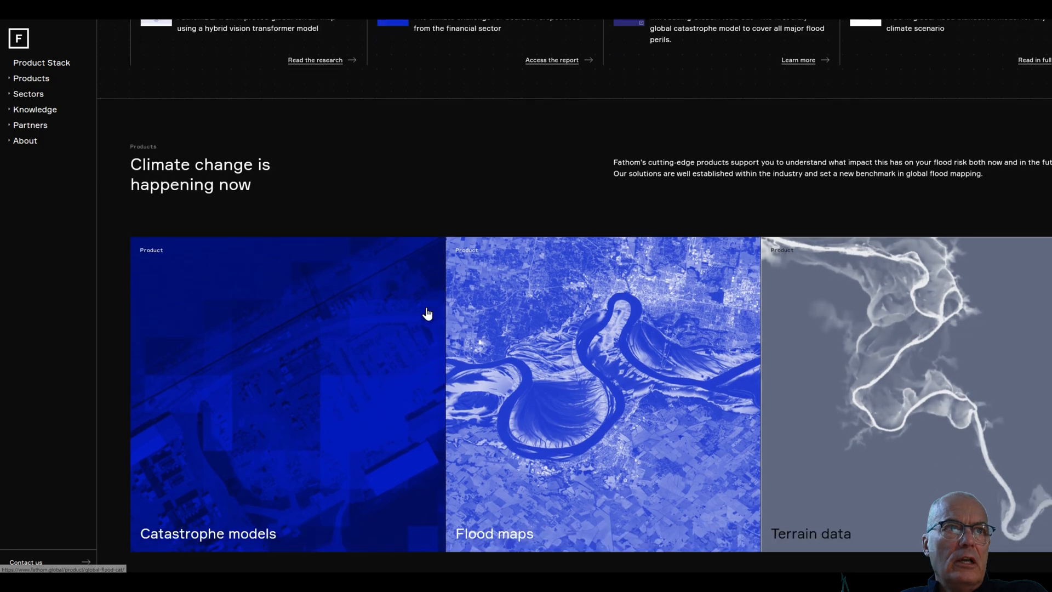
scroll(down, 3)
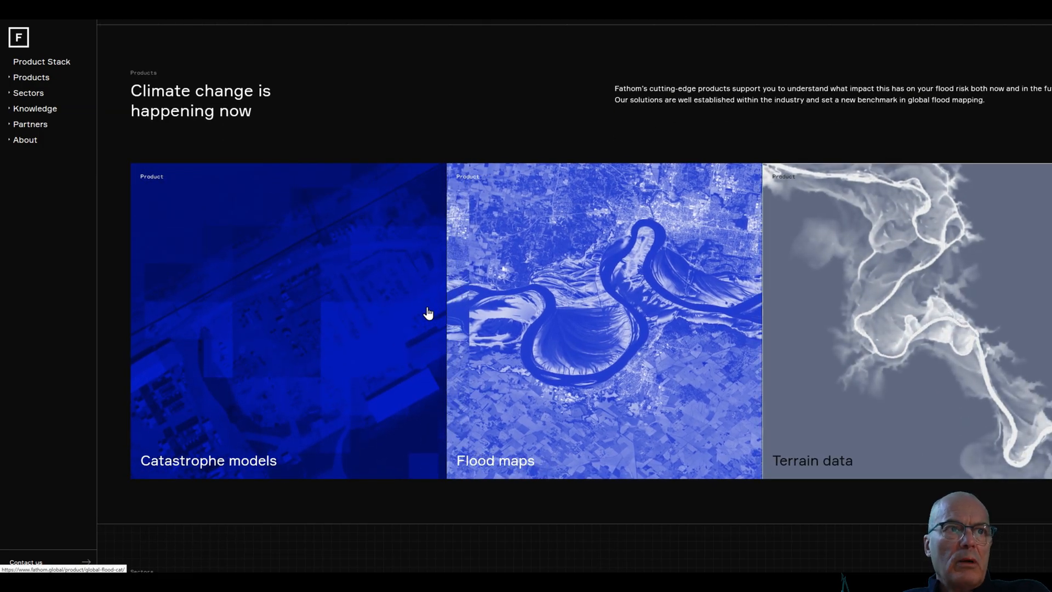
scroll(down, 3)
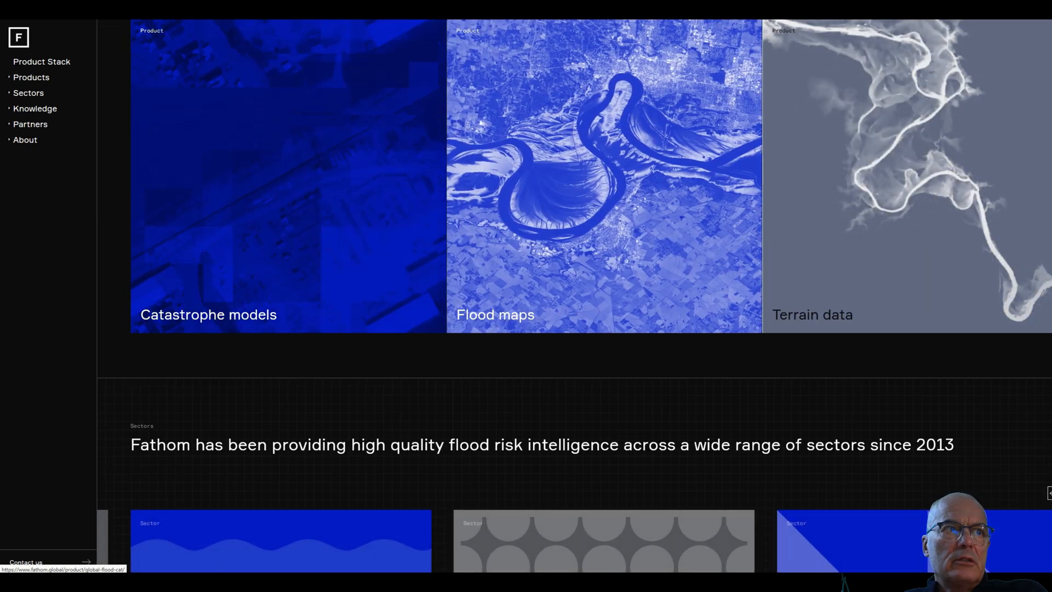
Visit the Global Flood Maps, Global Flood Cat and data-access pages from the Products sidebar.
click(30, 77)
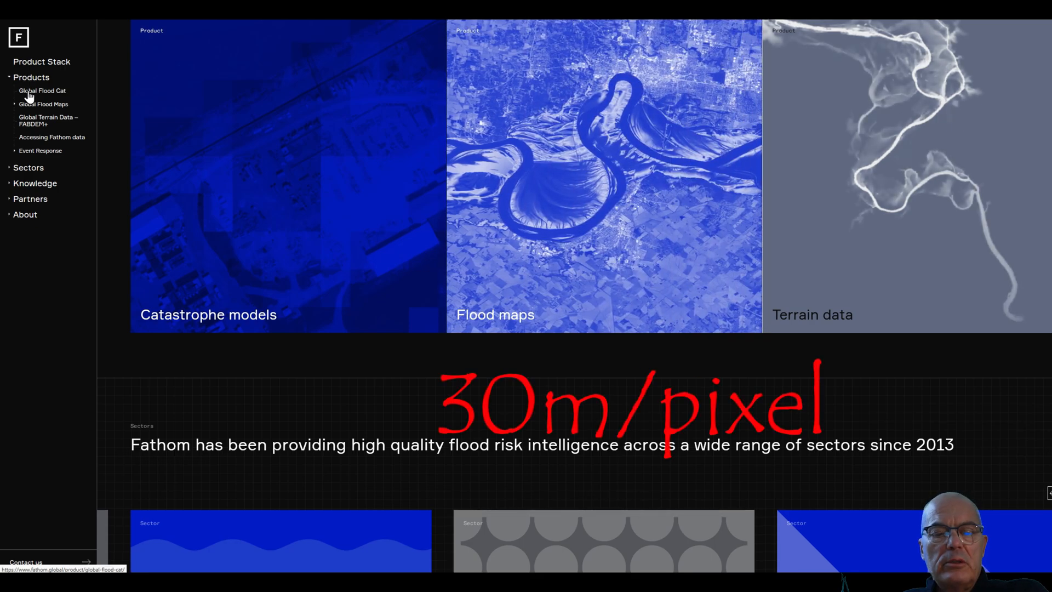
click(43, 103)
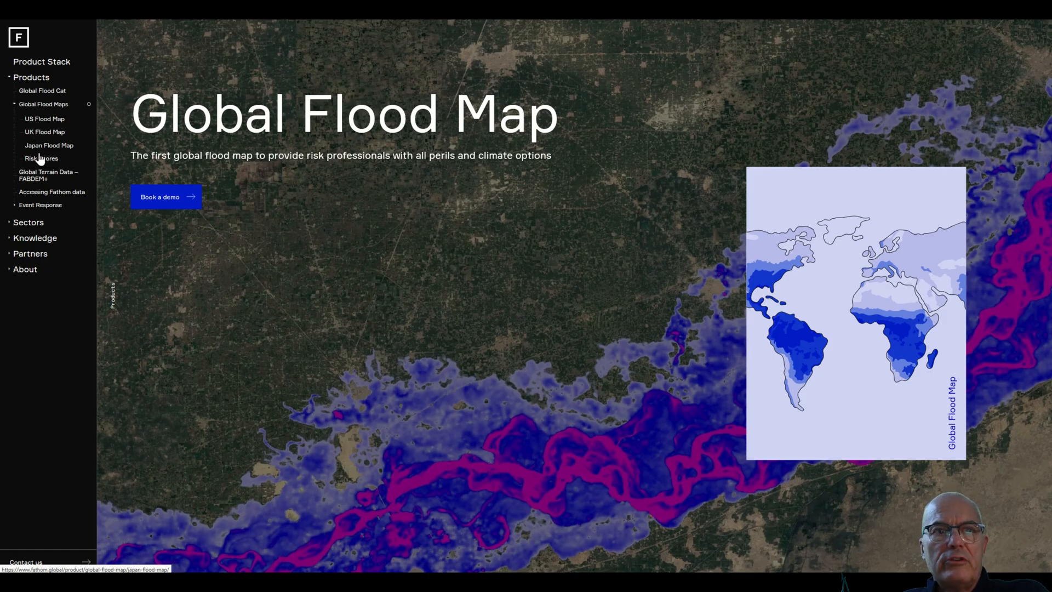
click(42, 91)
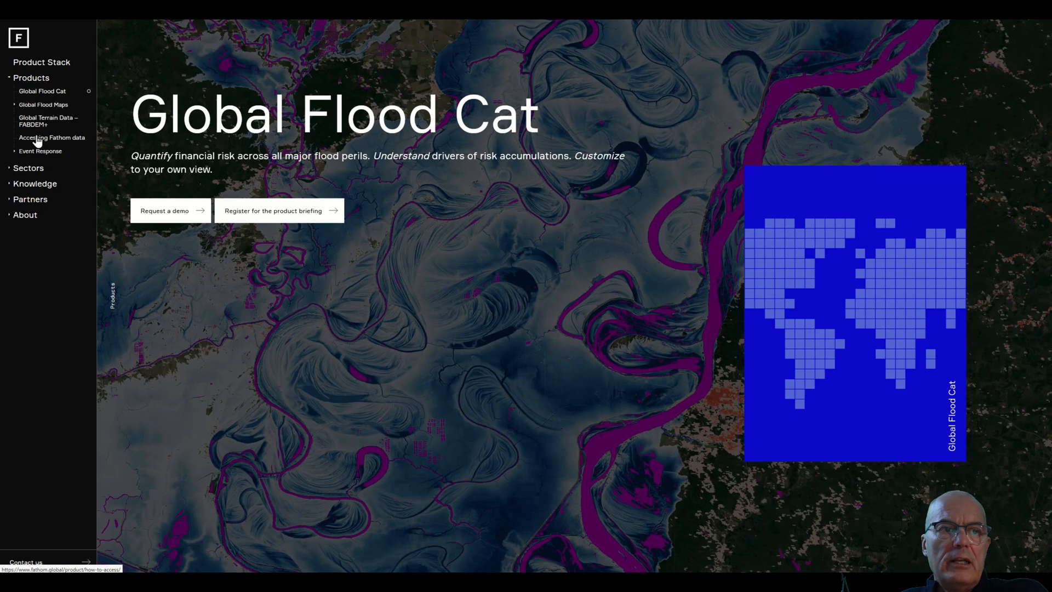
click(51, 138)
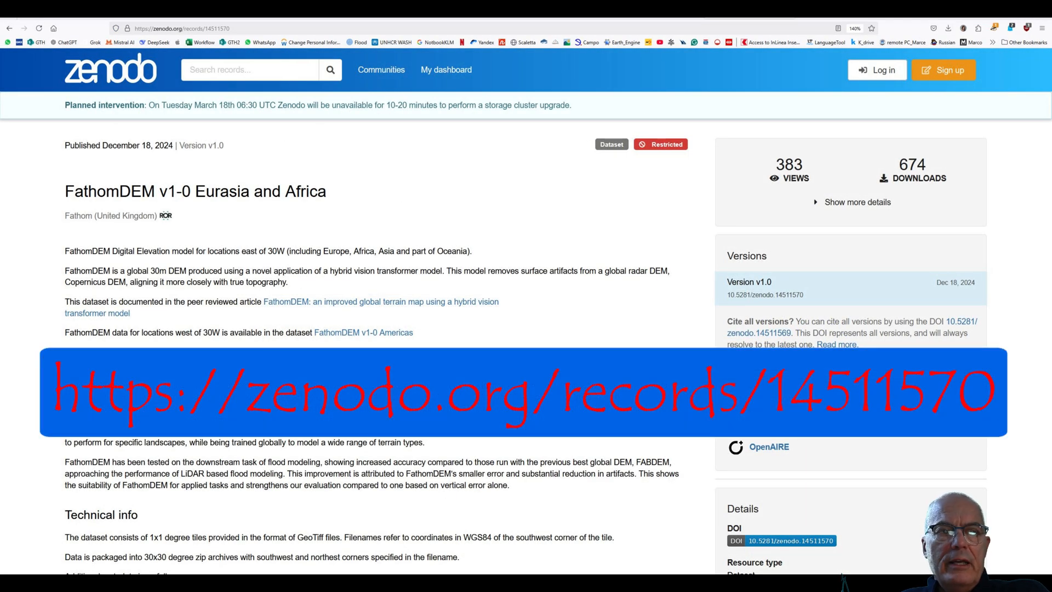
Follow the 'Access the record' link from the accepted FathomDEM access email.
scroll(down, 3)
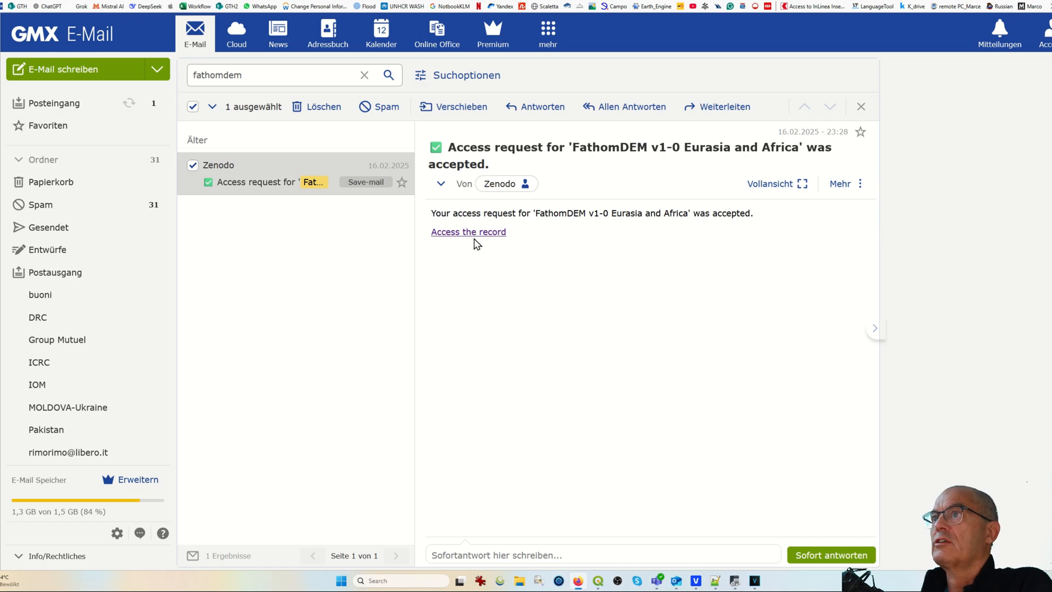
mouse_move(468, 231)
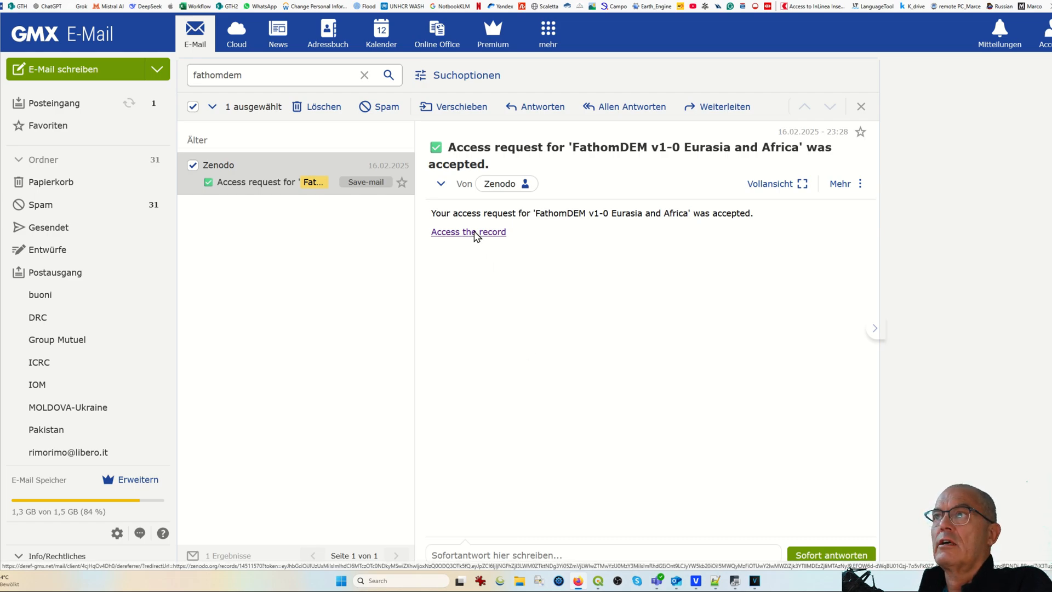
click(468, 231)
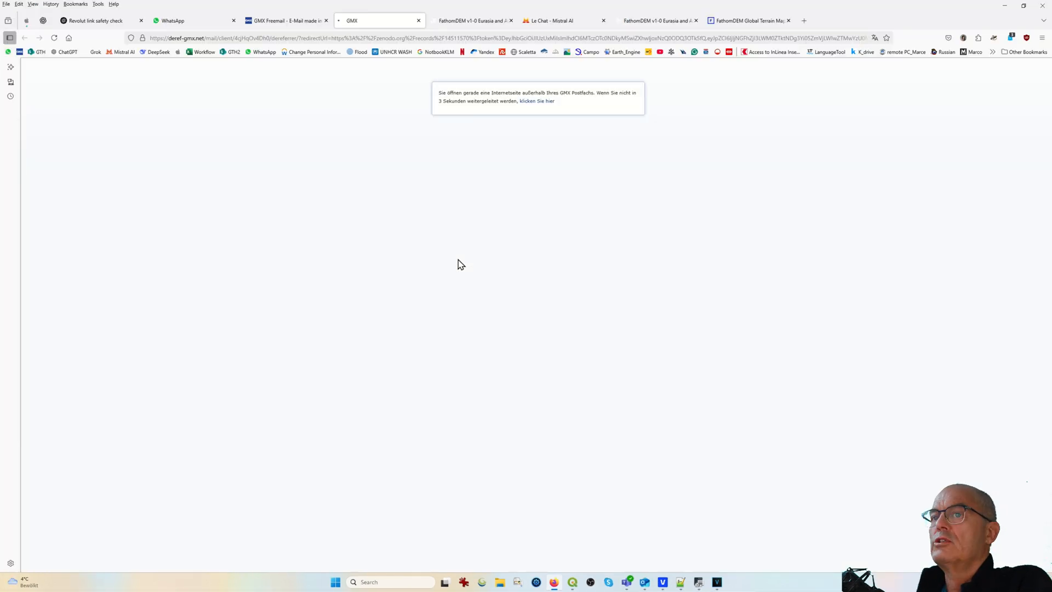
Proceed to the FathomDEM v1-0 record and review its metadata down to the Files list.
click(536, 100)
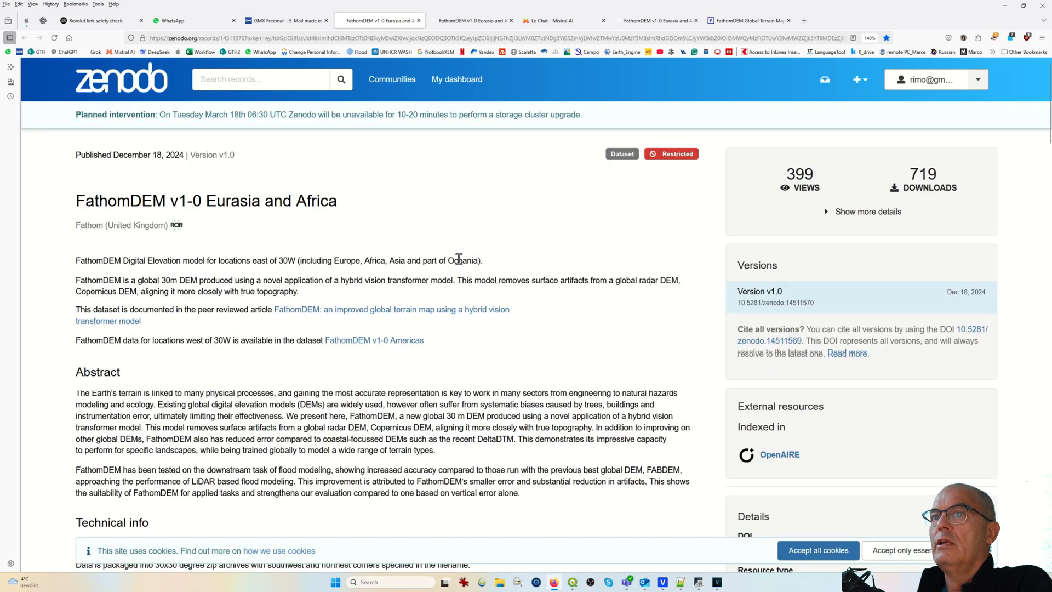
scroll(down, 3)
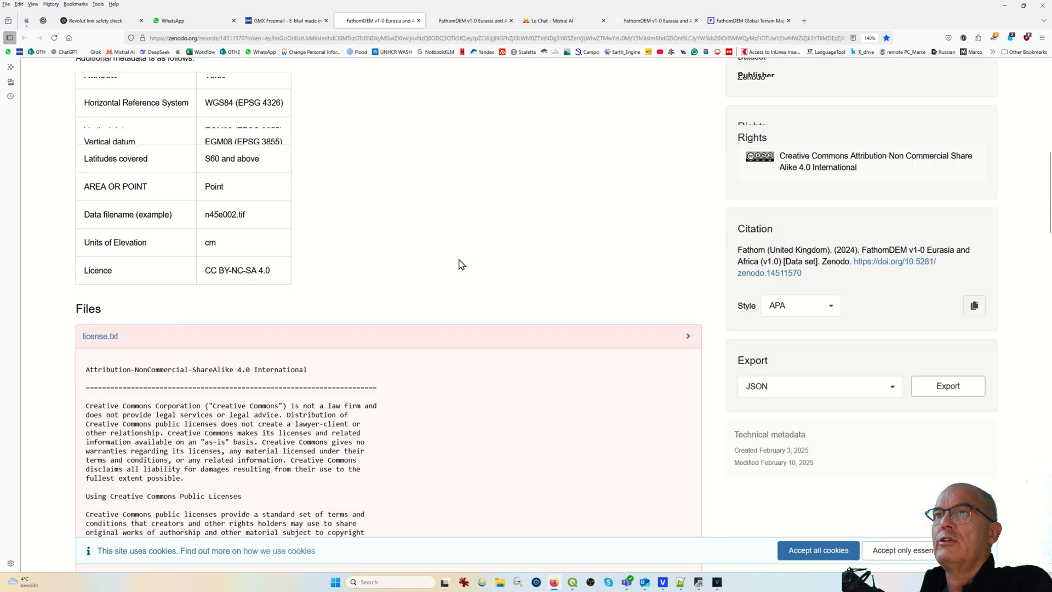
scroll(down, 3)
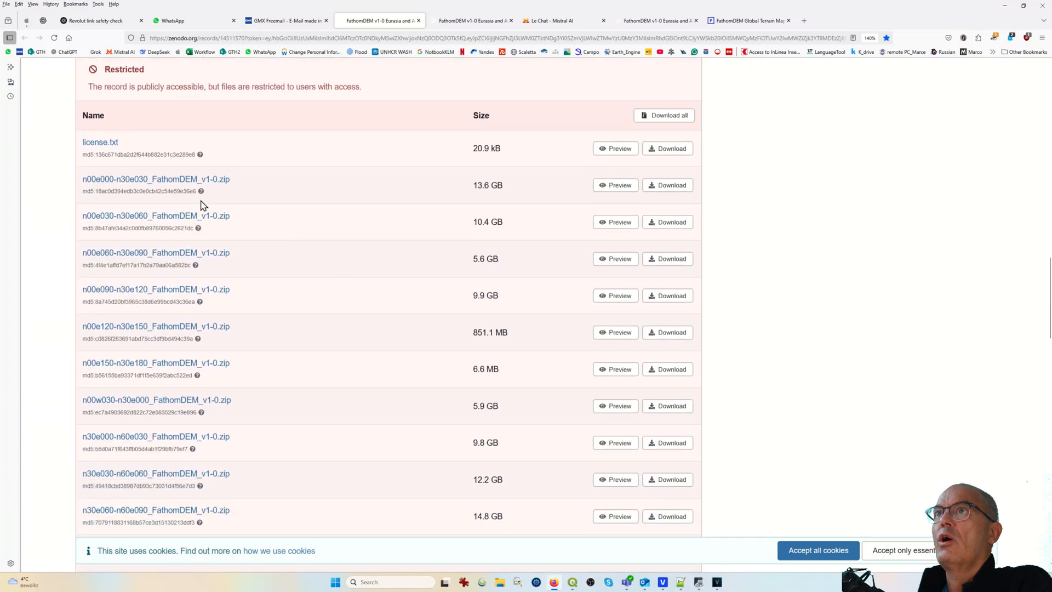
scroll(down, 3)
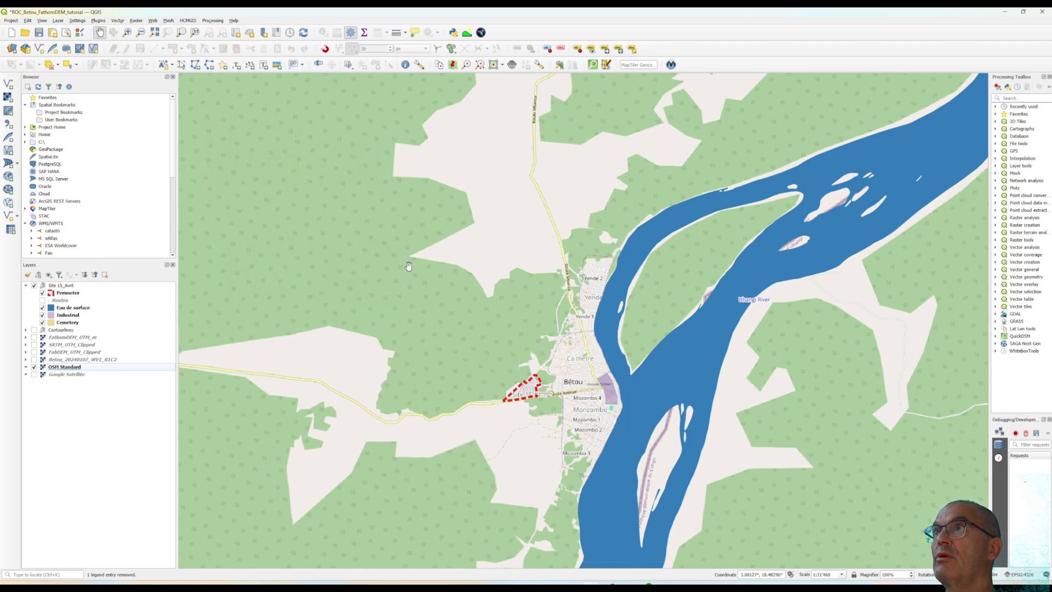
mouse_move(504, 153)
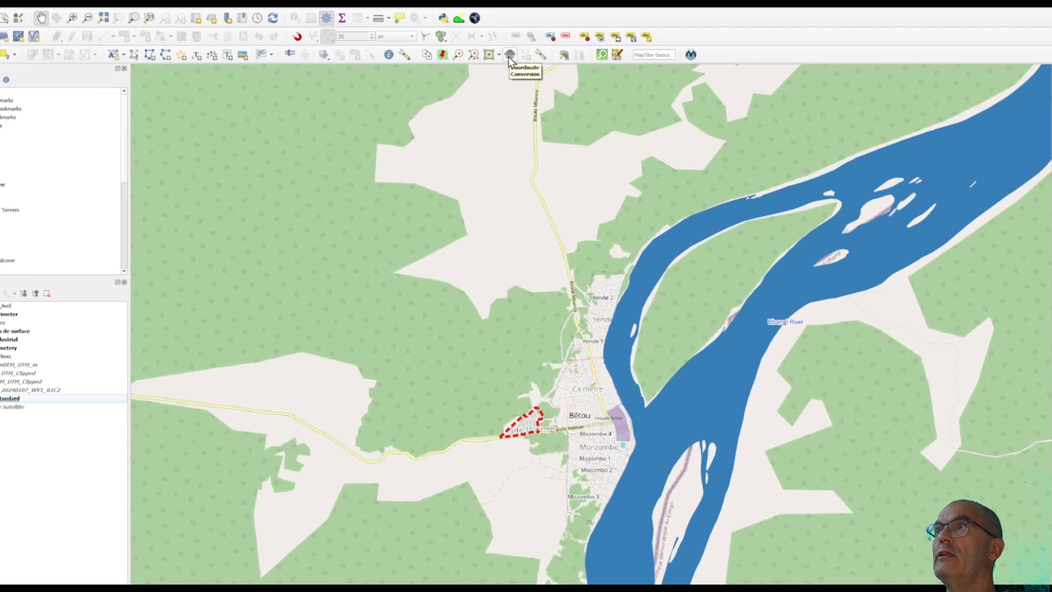
click(509, 55)
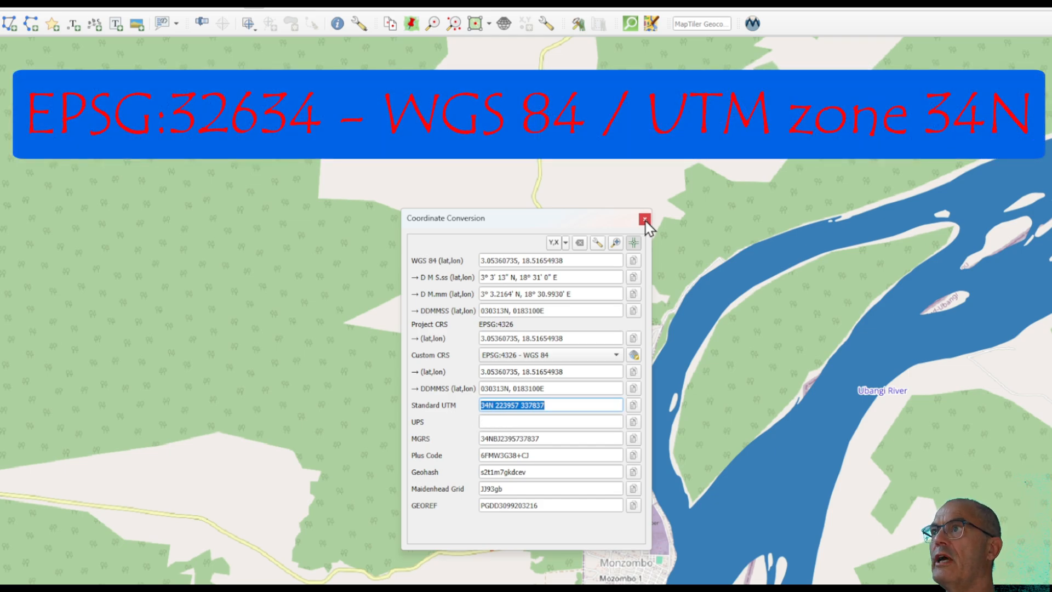
click(645, 219)
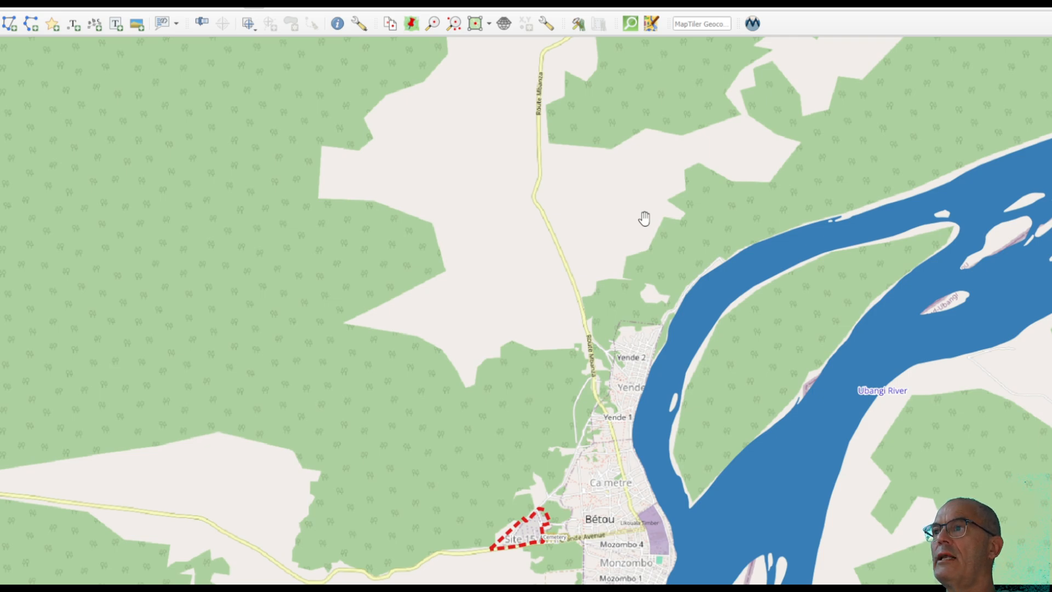
mouse_move(404, 262)
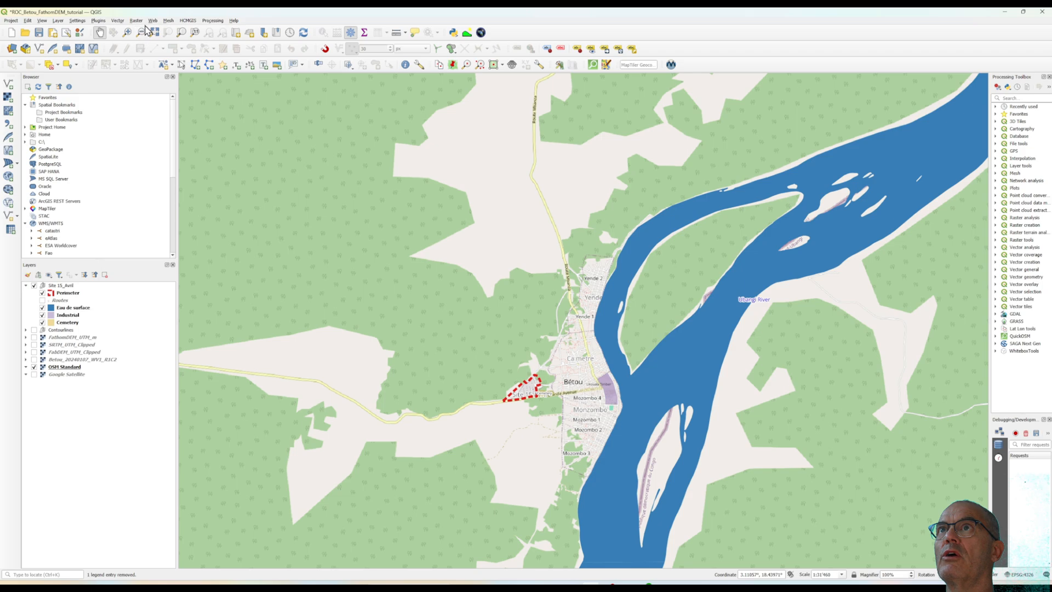
Run the SRTM-Downloader plugin for the current map extent (tile N03E018).
click(98, 20)
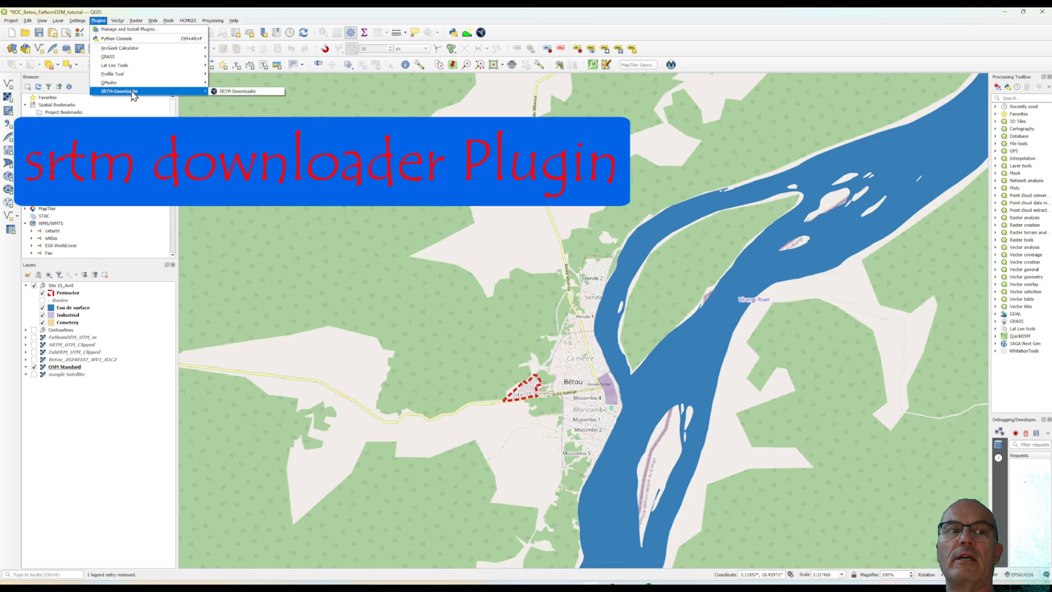
click(237, 91)
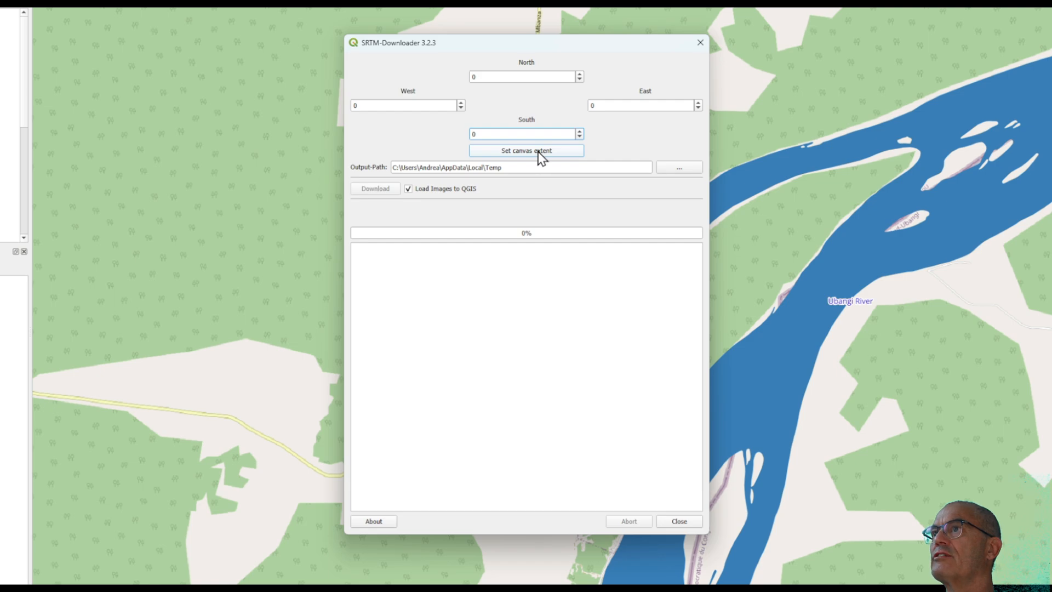
click(526, 150)
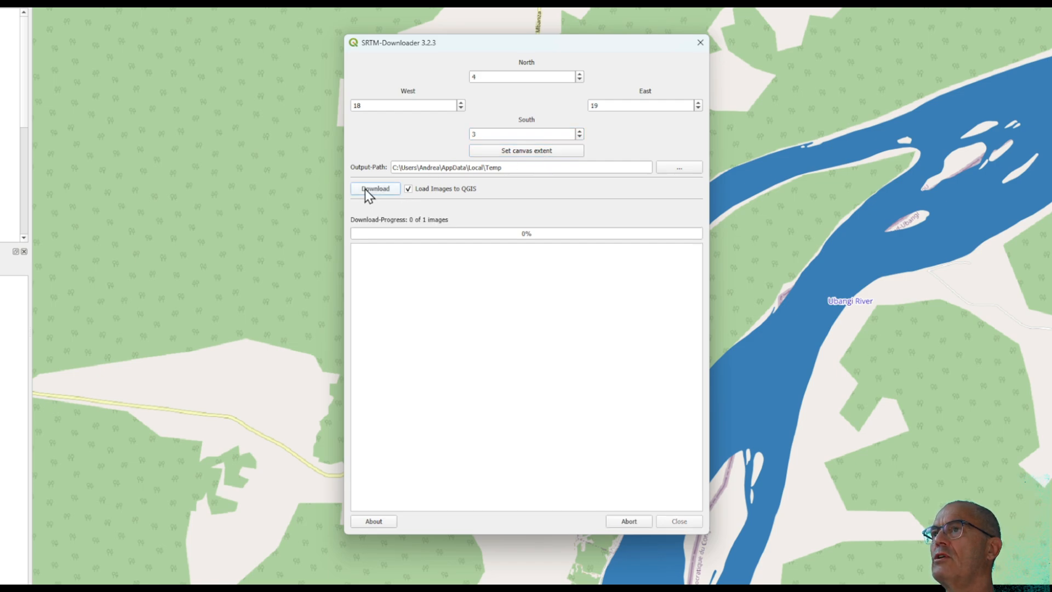
click(375, 187)
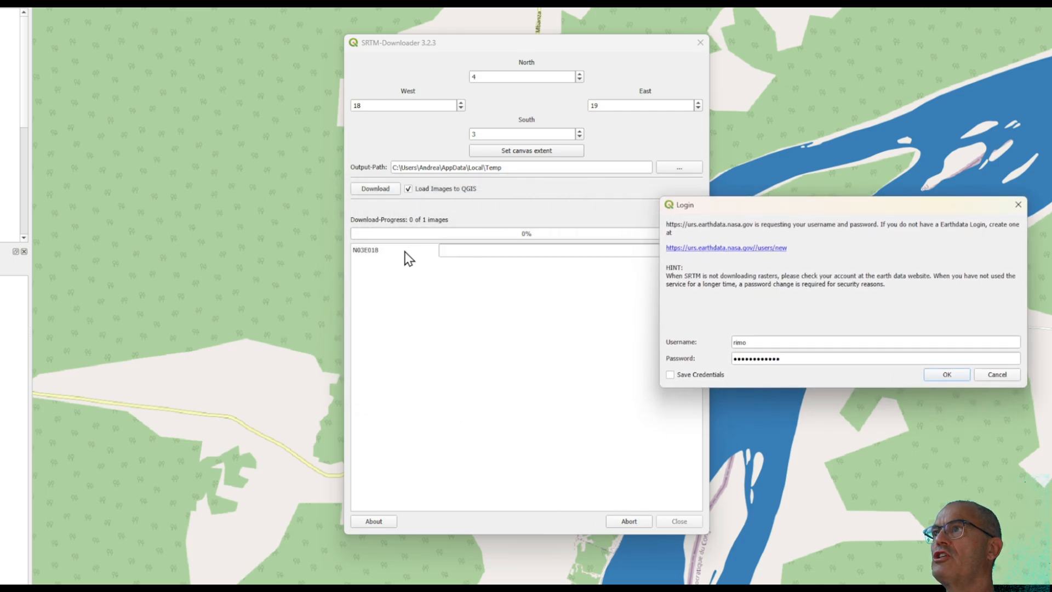
mouse_move(382, 262)
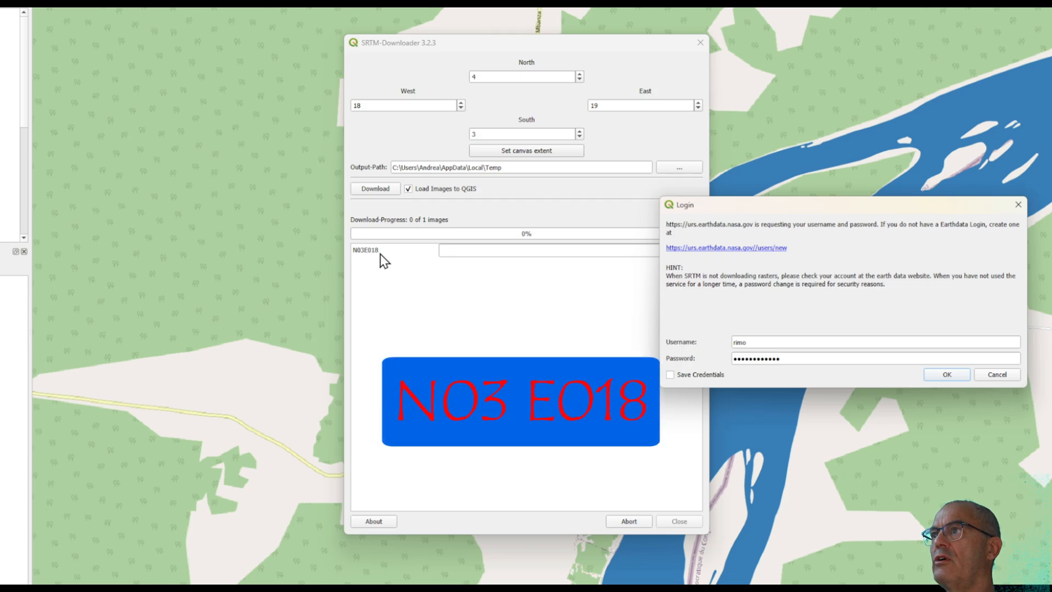
Submit the Earthdata login, close the downloader and remove the extra srtm_images layer group.
click(945, 375)
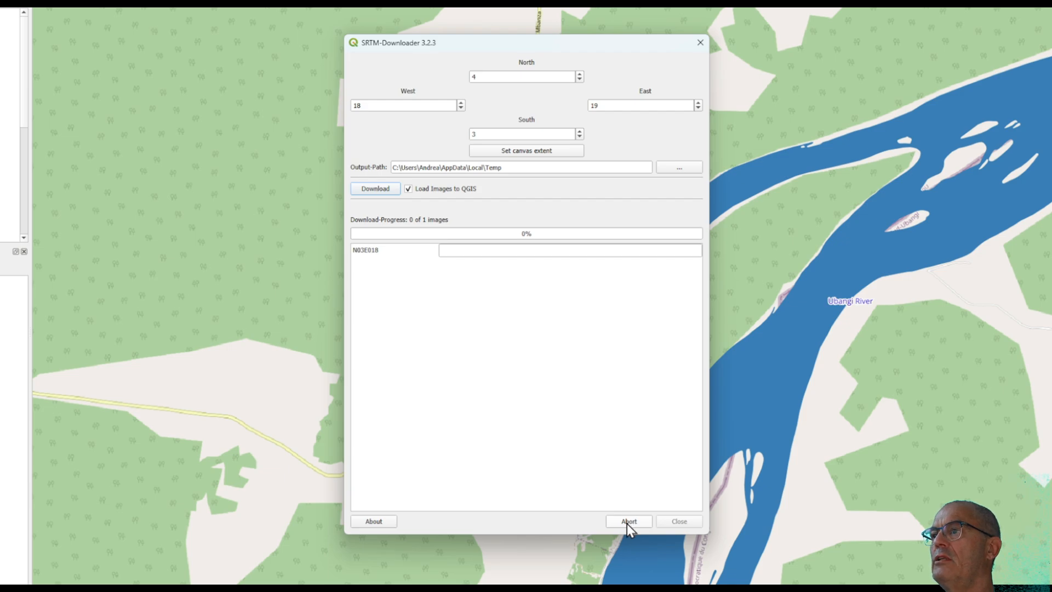
click(679, 522)
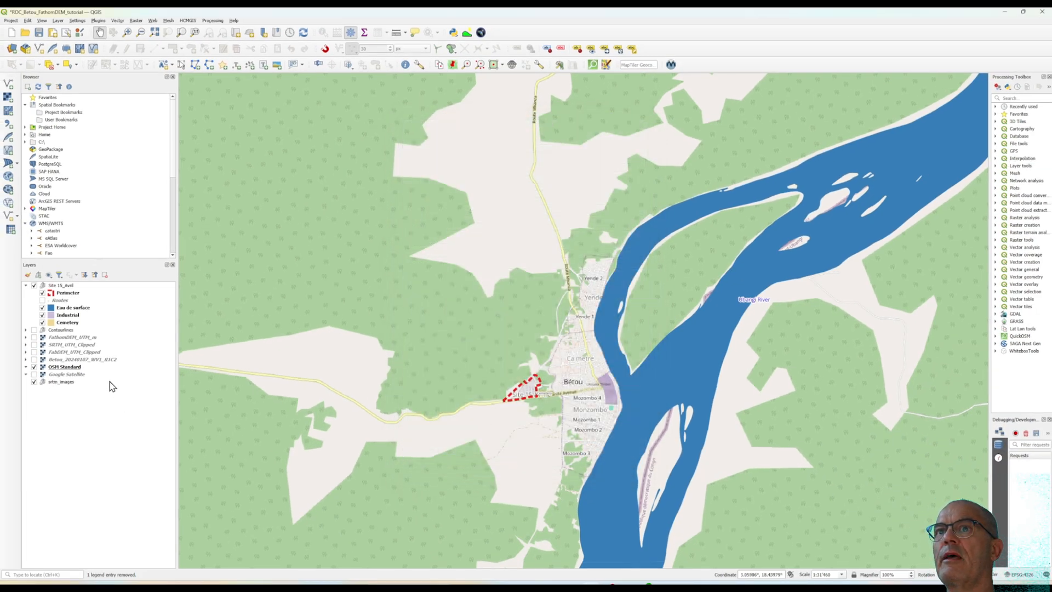
right_click(60, 381)
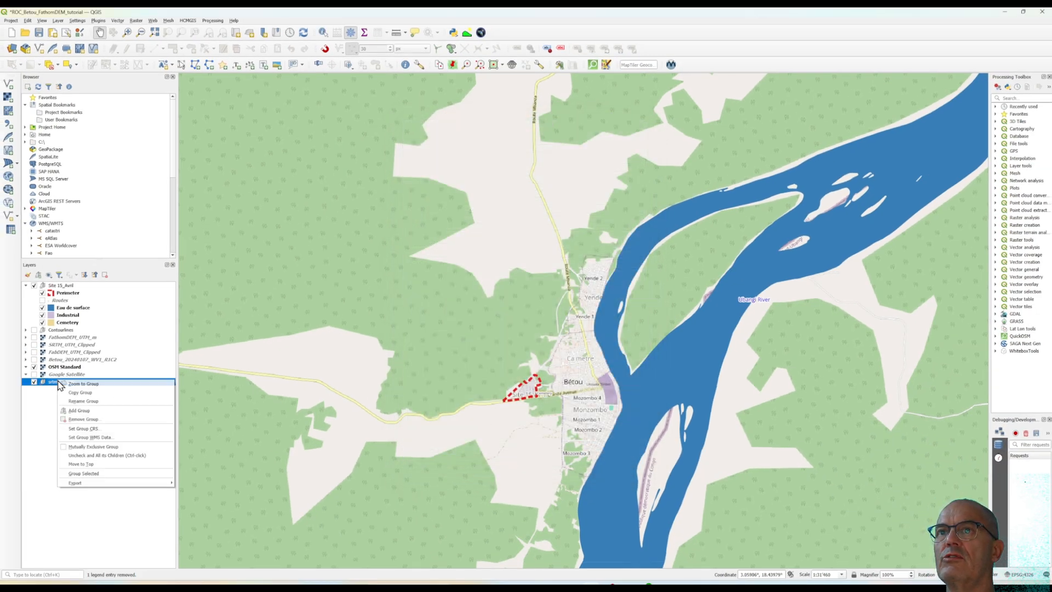
click(83, 418)
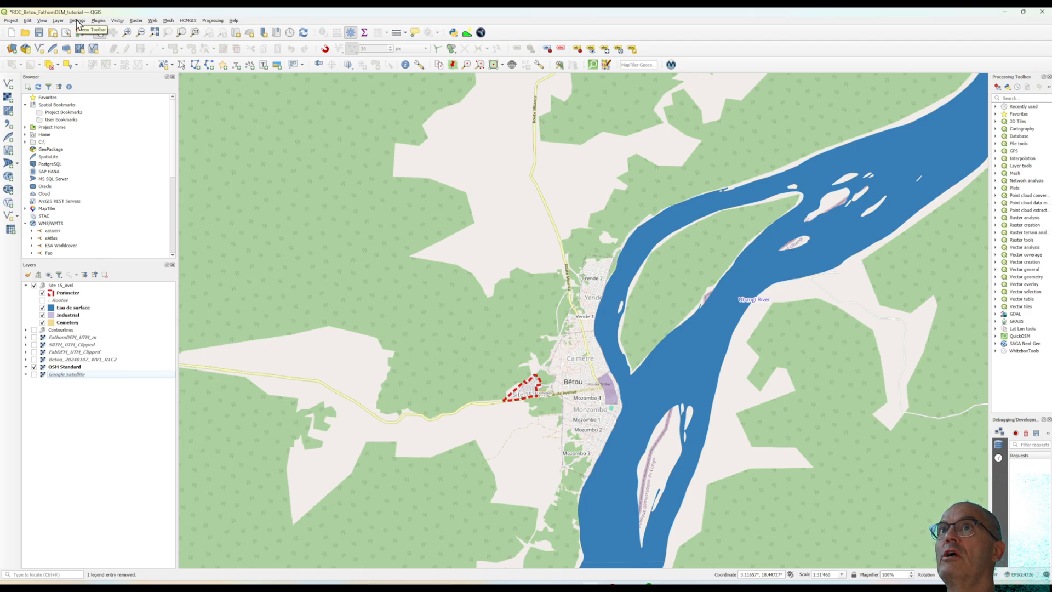
Make EPSG:32634 (WGS 84 / UTM zone 34N) the default CRS for new layers in Options.
click(78, 20)
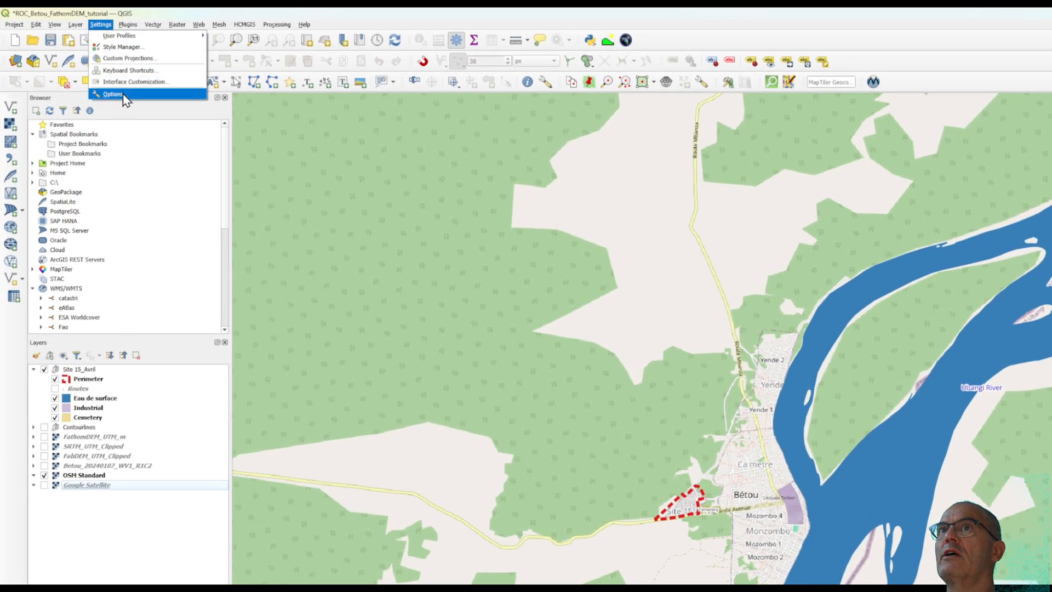
click(112, 94)
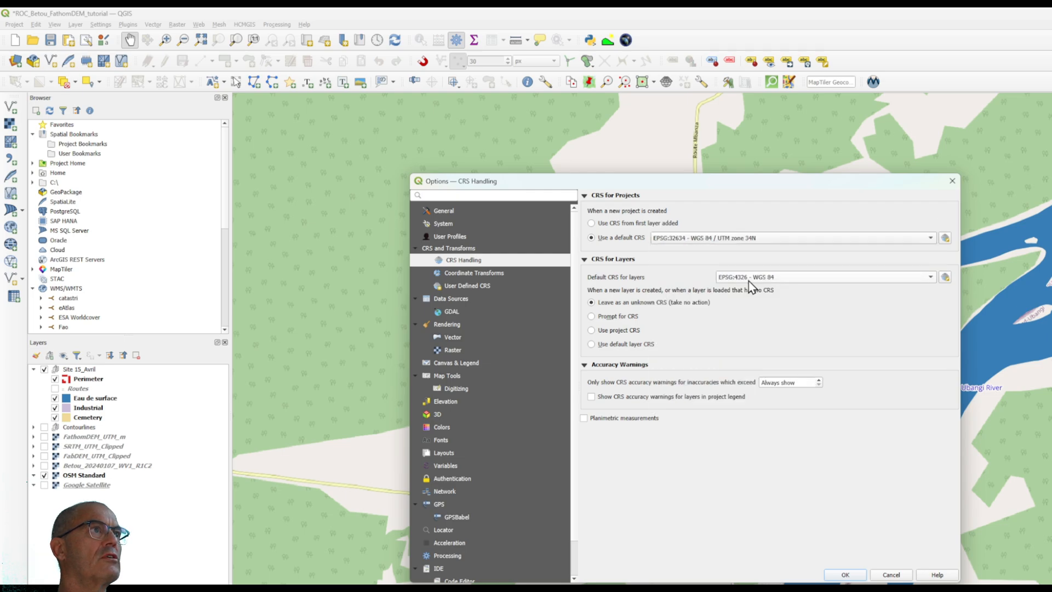
click(825, 276)
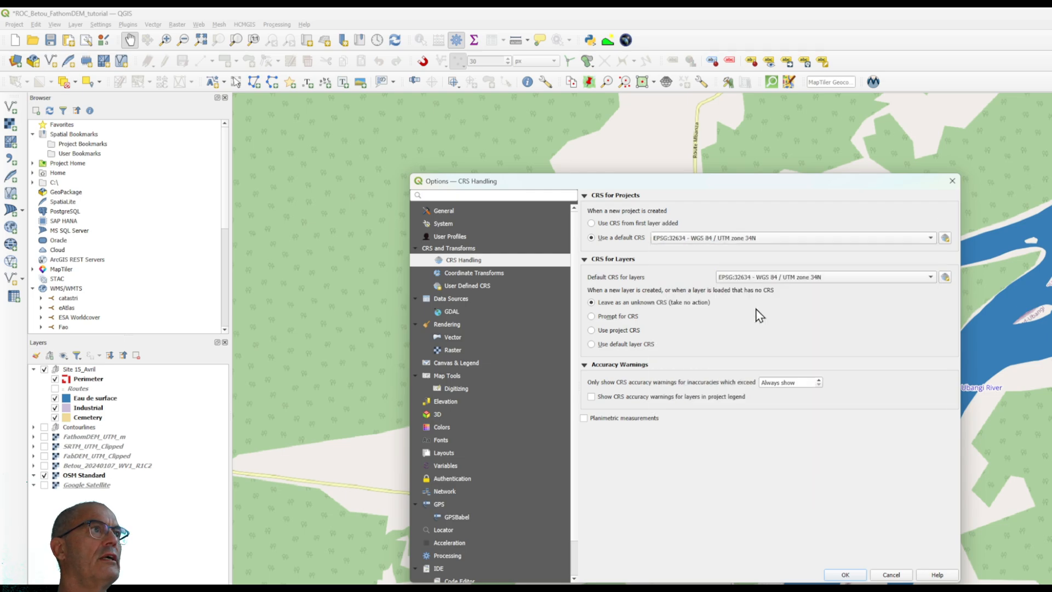
click(845, 574)
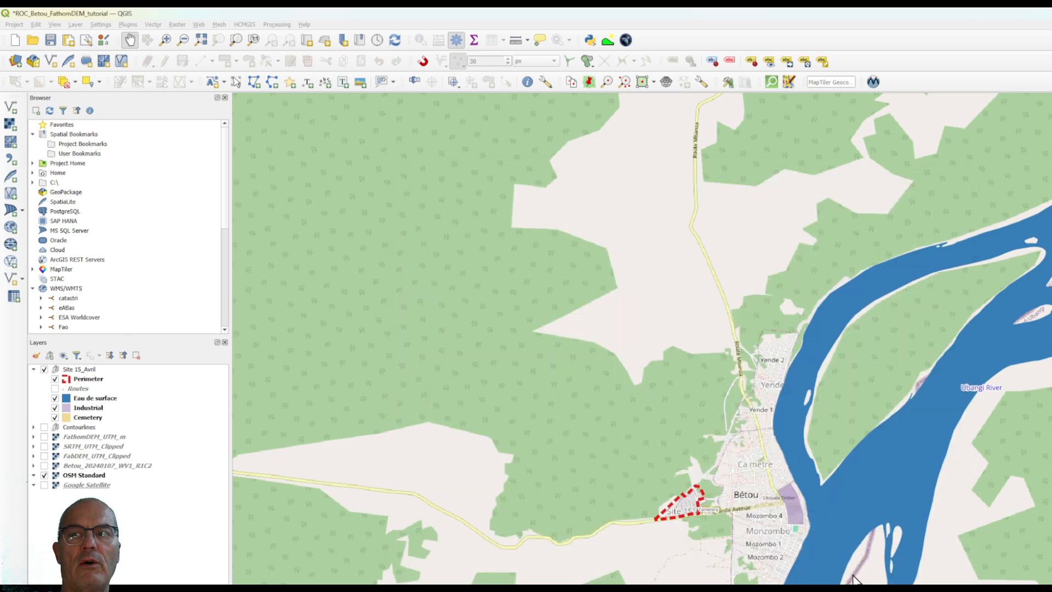
click(86, 484)
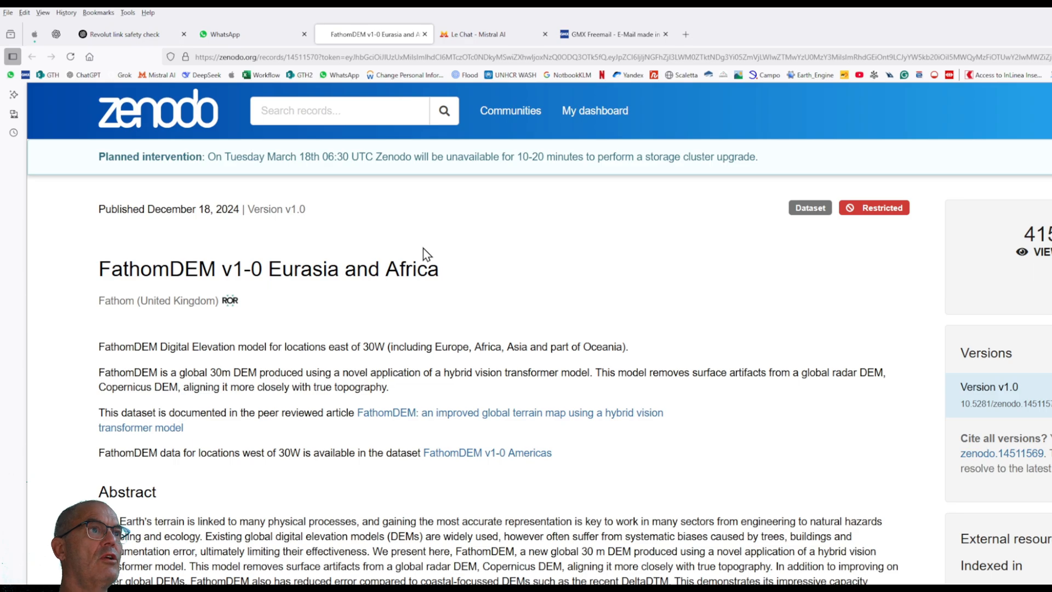
Download the n00e000-n30e030_FathomDEM_v1-0.zip archive (12.7 GB) from the record's Files list.
scroll(down, 3)
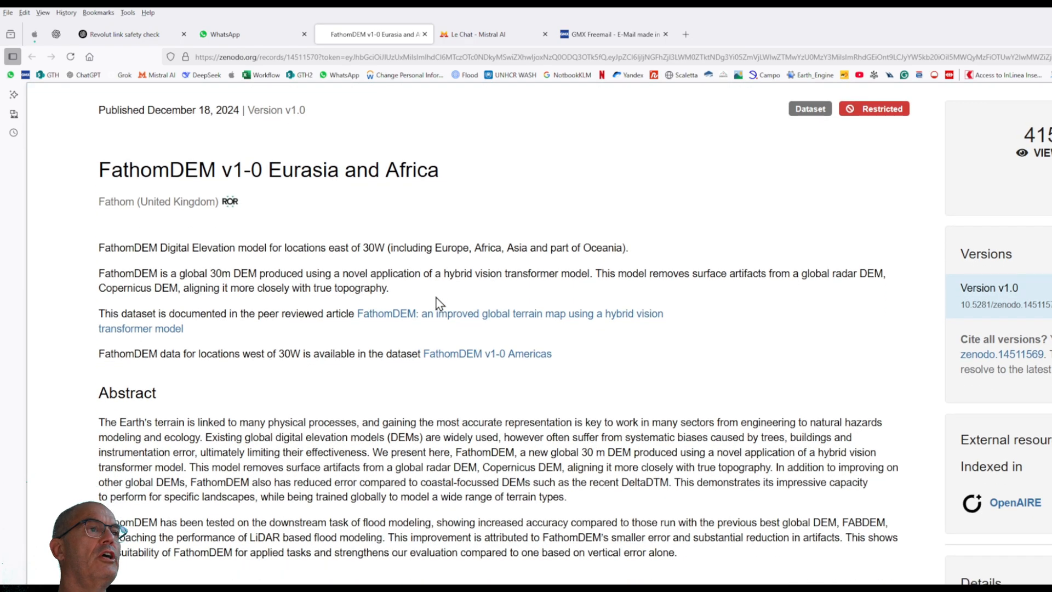
scroll(down, 3)
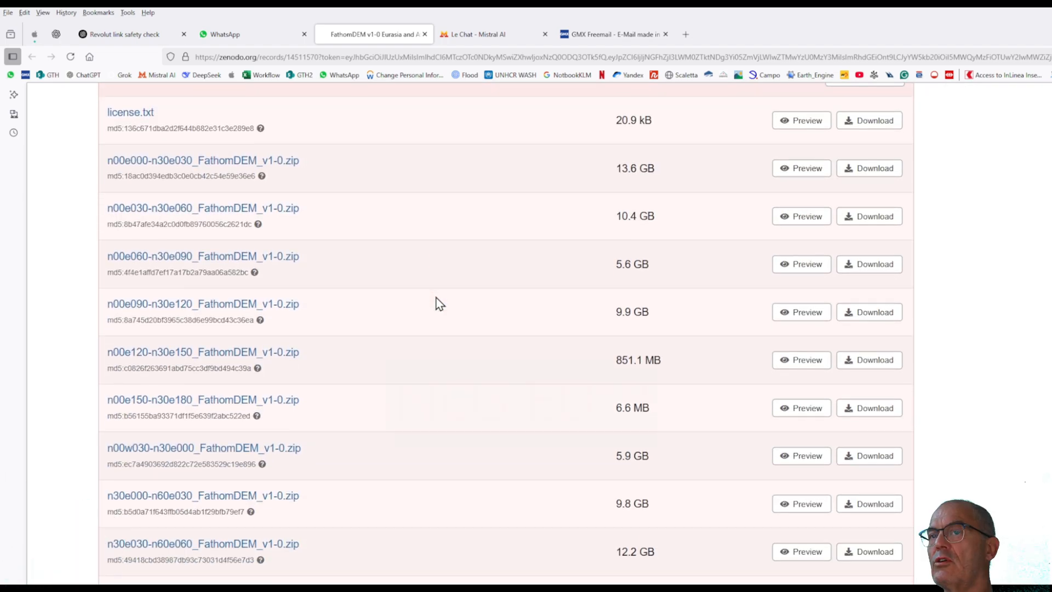
scroll(down, 3)
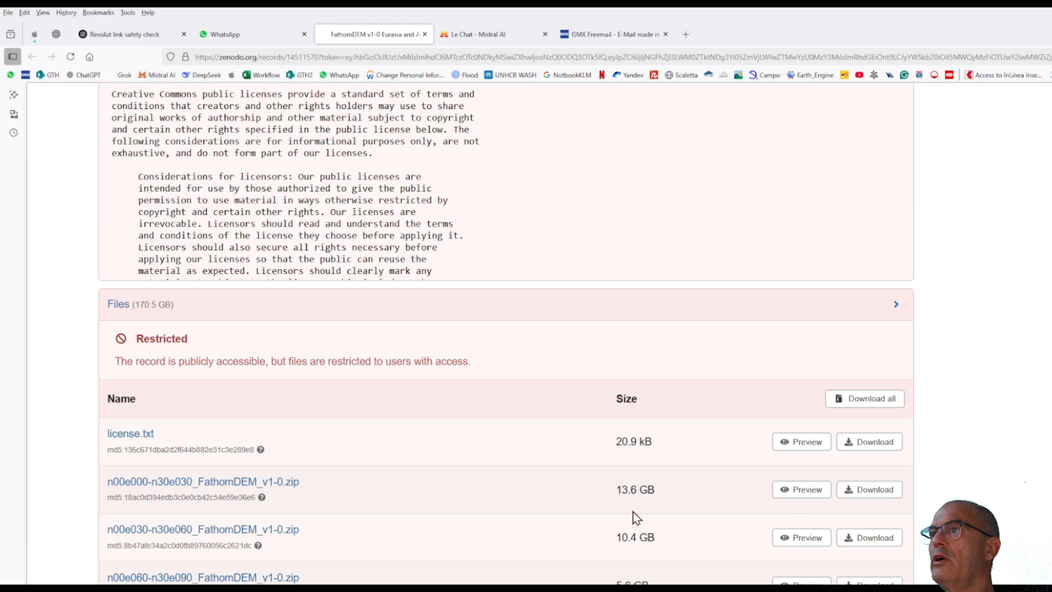
mouse_move(601, 496)
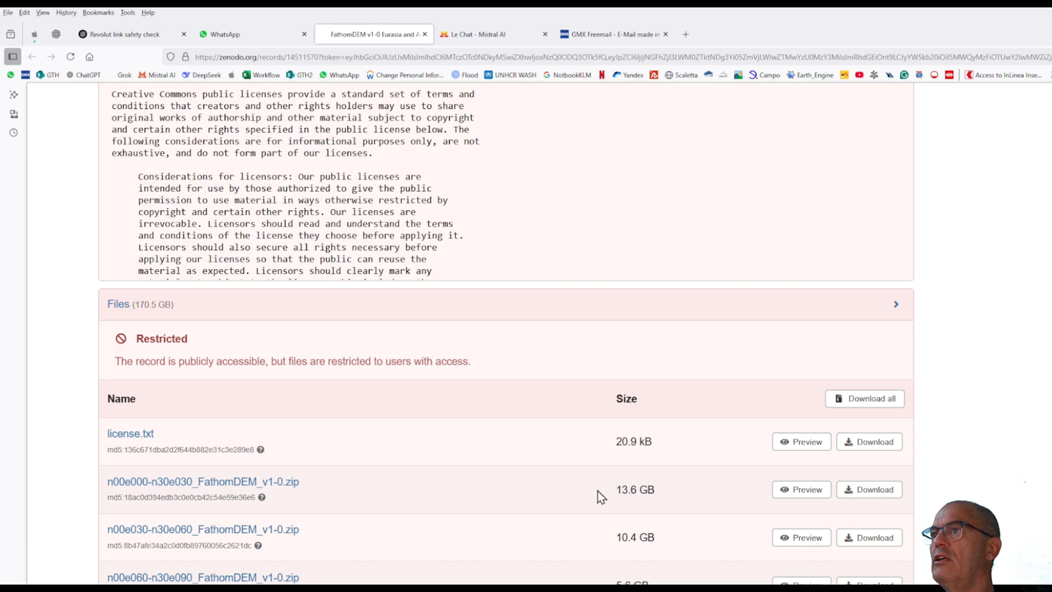
click(694, 392)
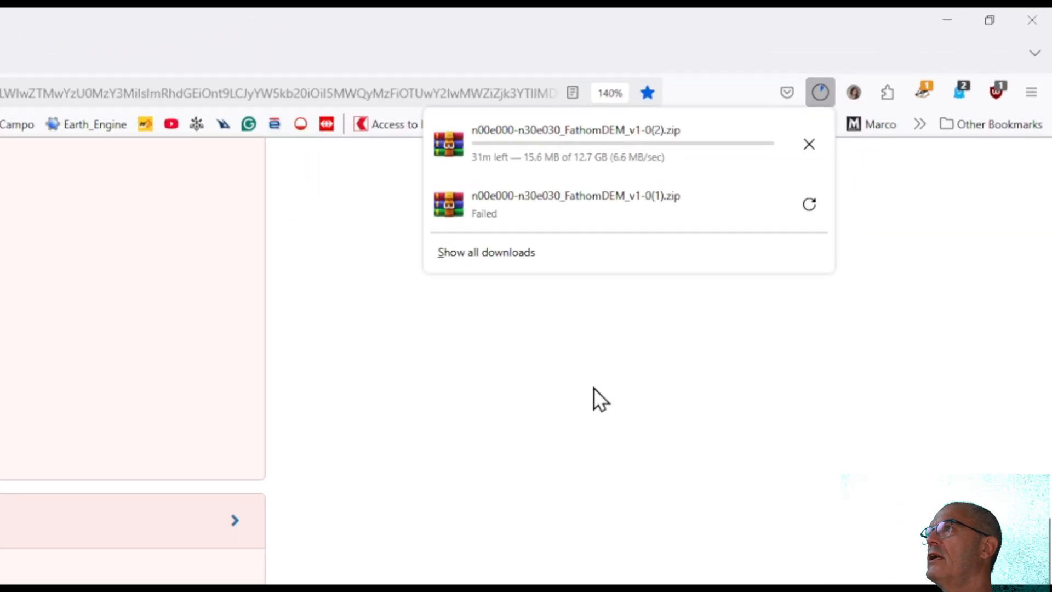
mouse_move(721, 386)
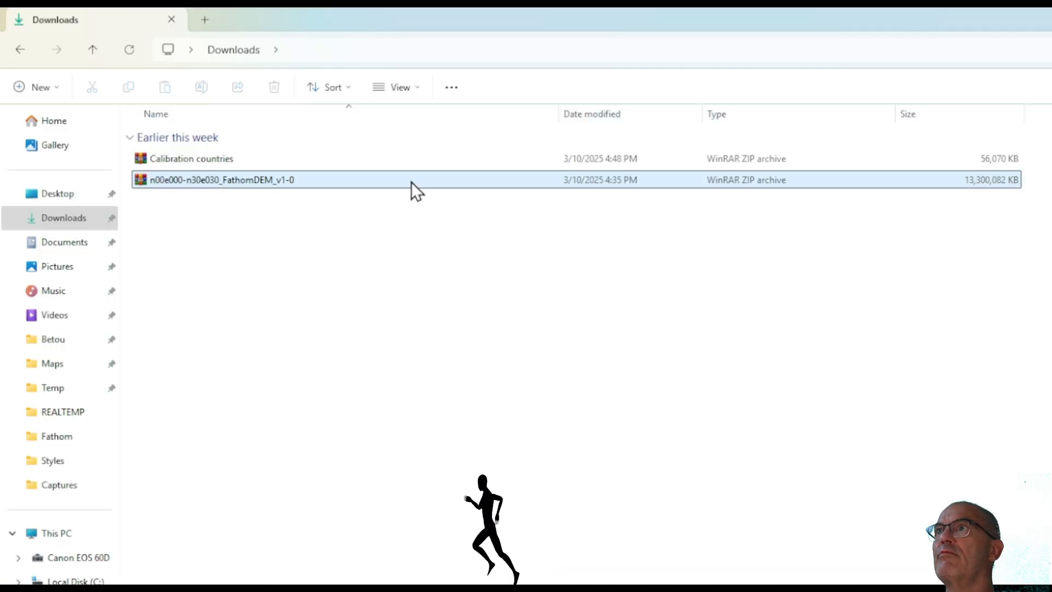
Extract the FathomDEM zip and rename tile n03e018.tif to Fathom_Dem_Betou.
right_click(222, 179)
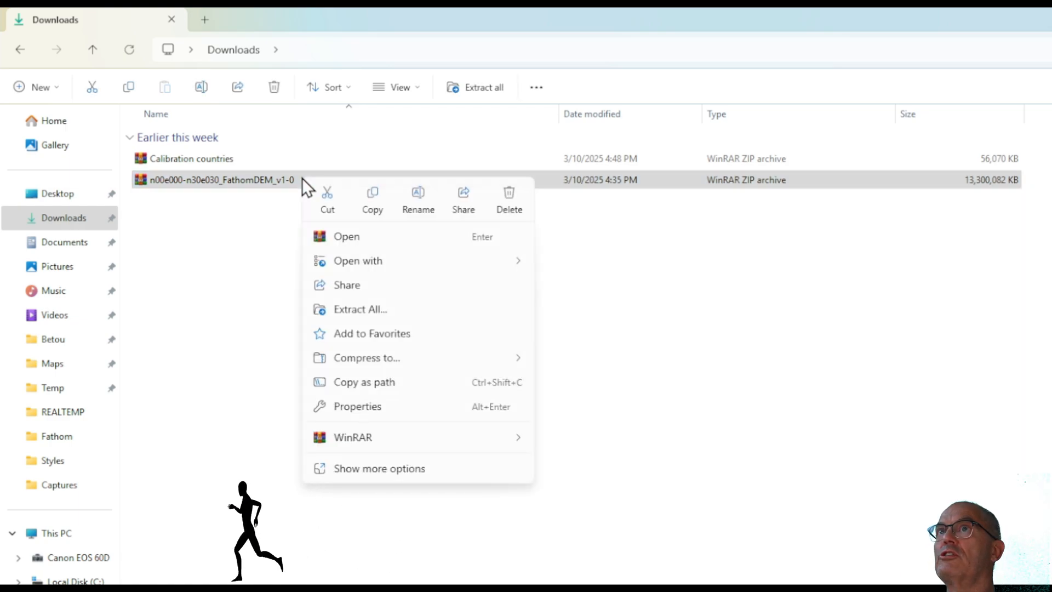
click(359, 309)
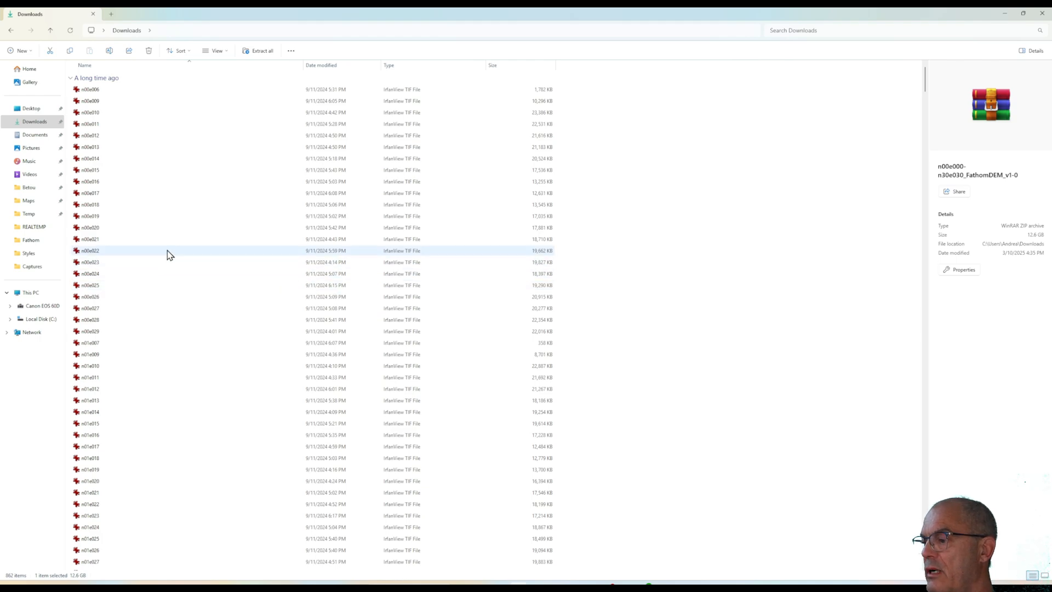
scroll(down, 3)
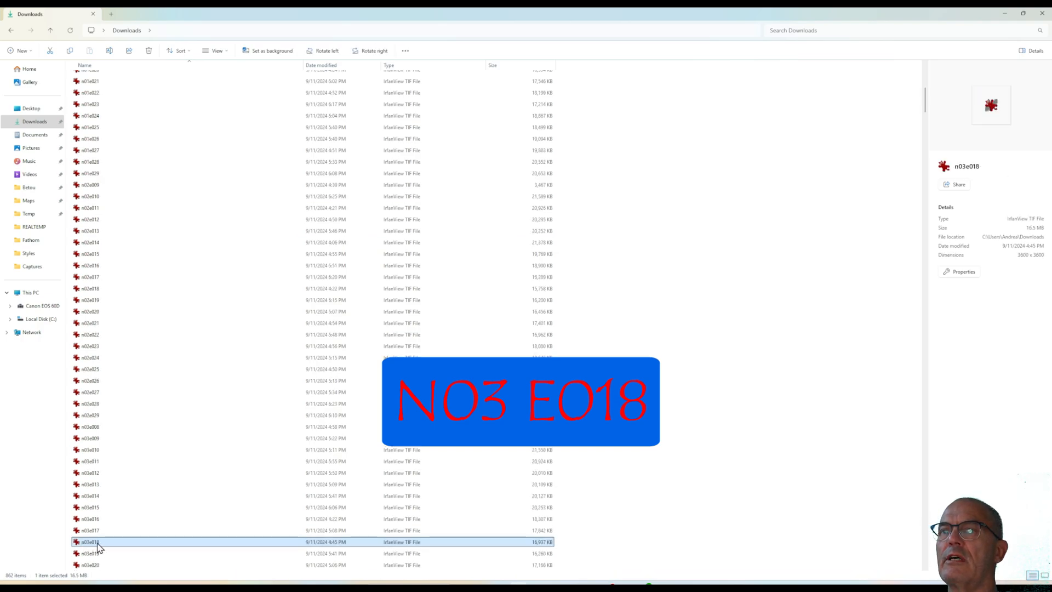
scroll(down, 3)
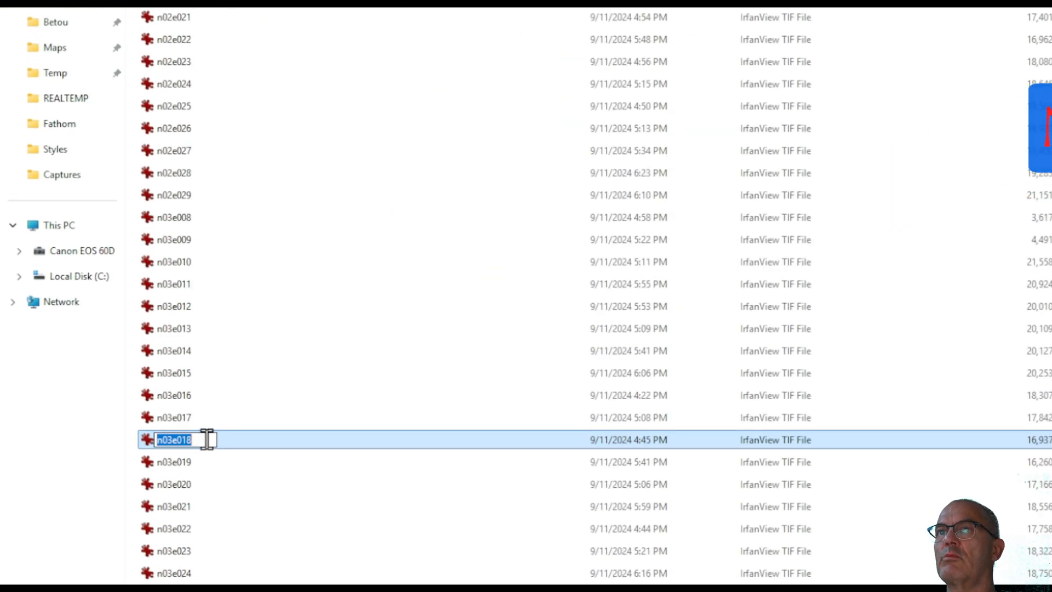
text(Fathom_De n_Betou)
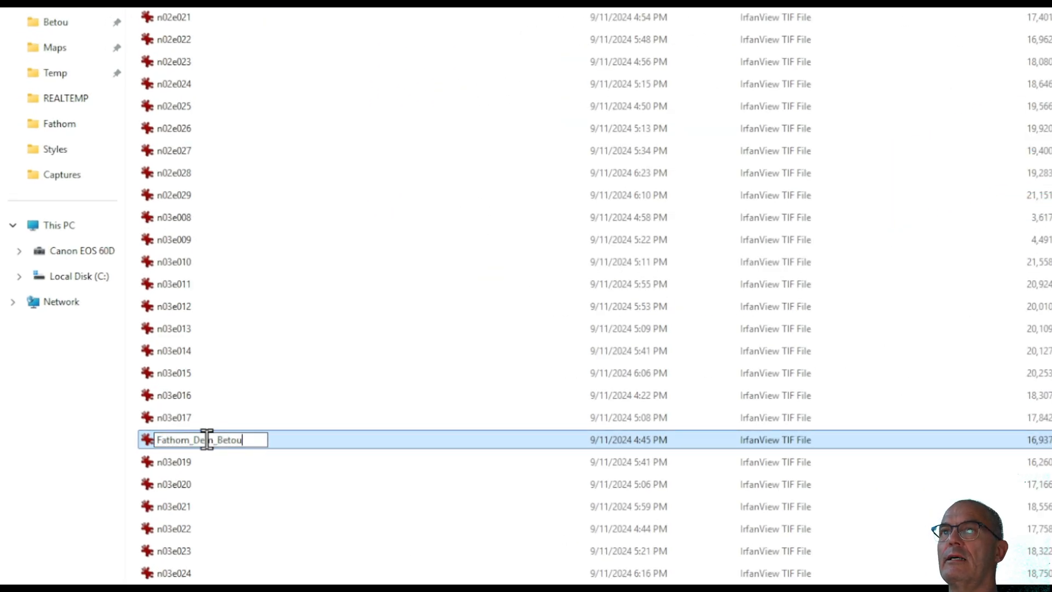
click(38, 205)
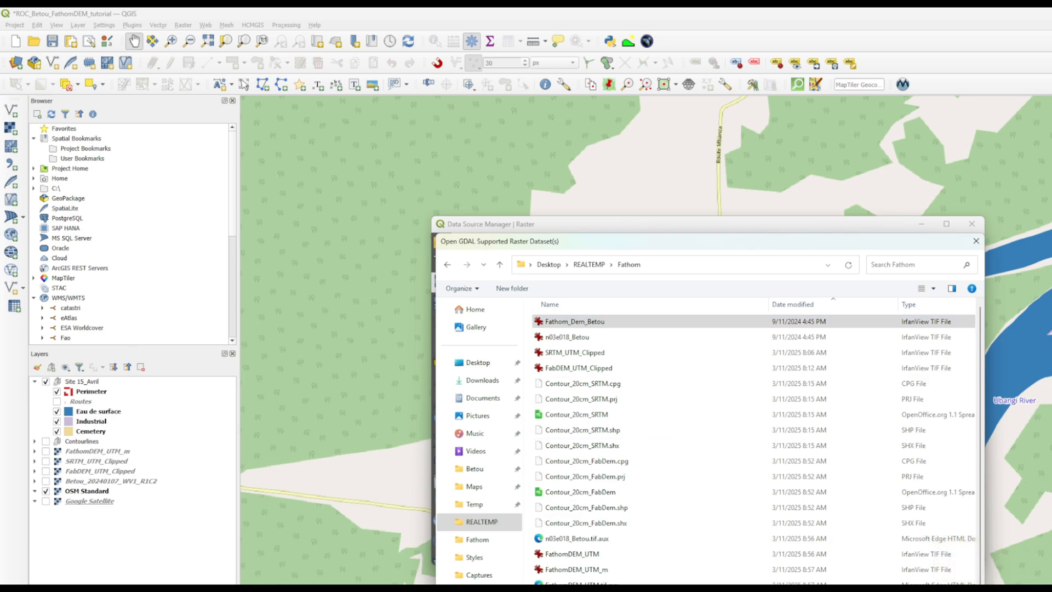
Load Fathom_Dem_Betou.tif into the project as a raster layer.
double_click(574, 321)
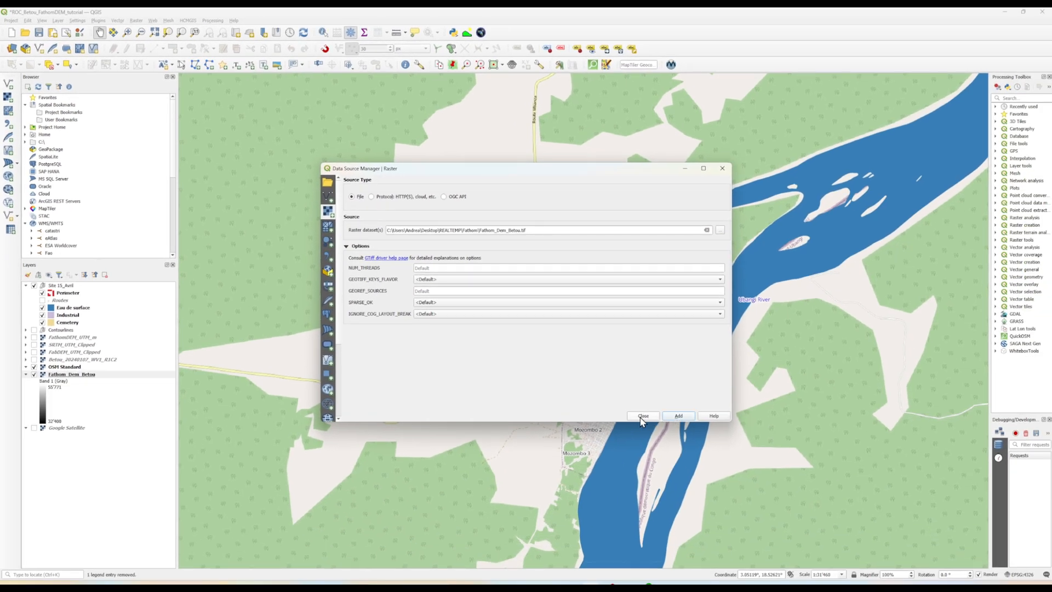
click(642, 416)
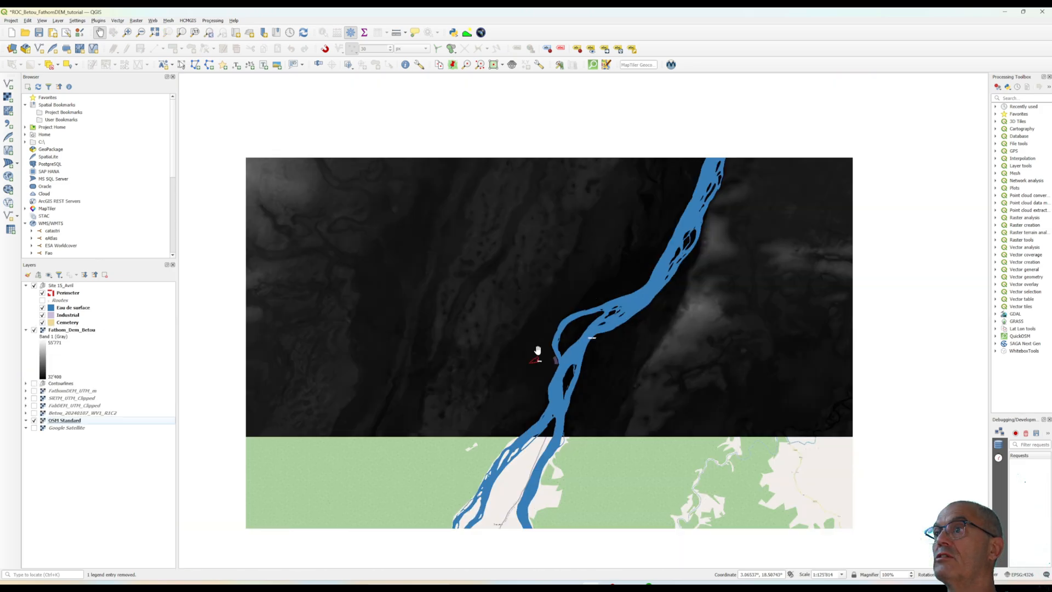
scroll(down, 3)
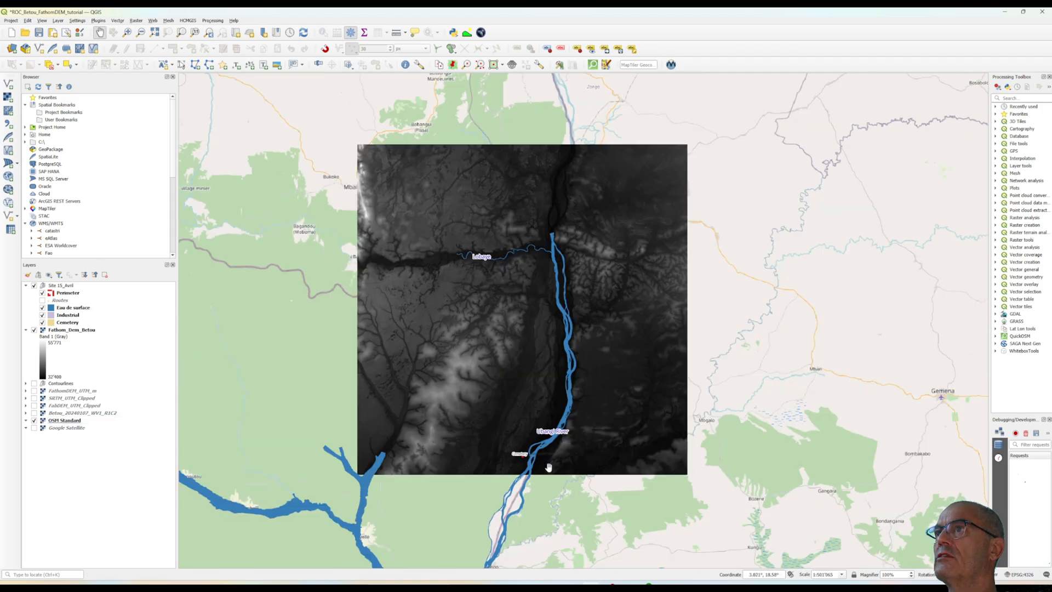
Start Clip Raster by Extent on the loaded DEM and choose how to set the clipping extent.
click(136, 20)
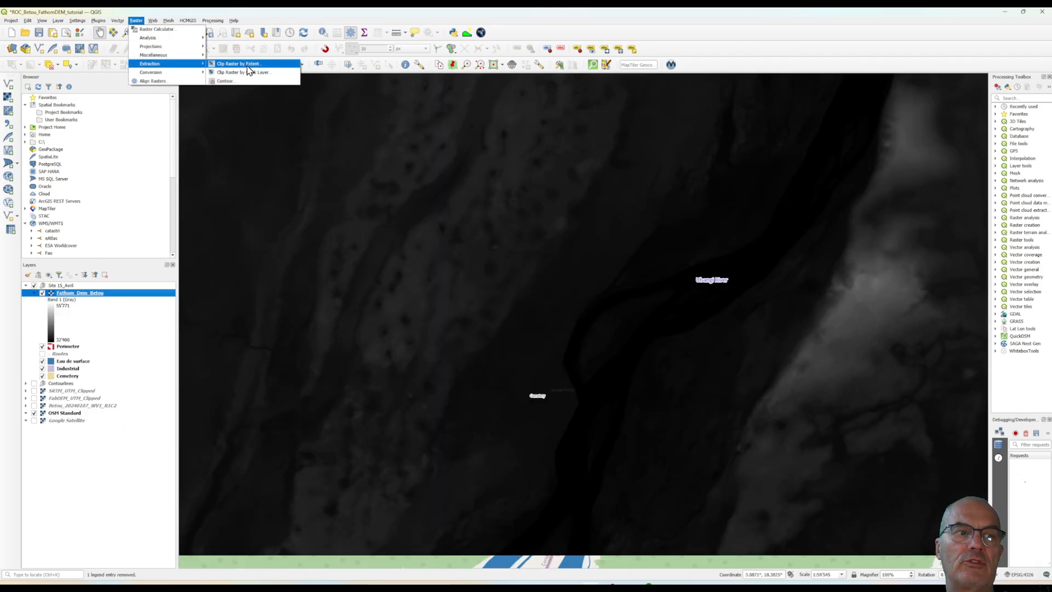
click(235, 64)
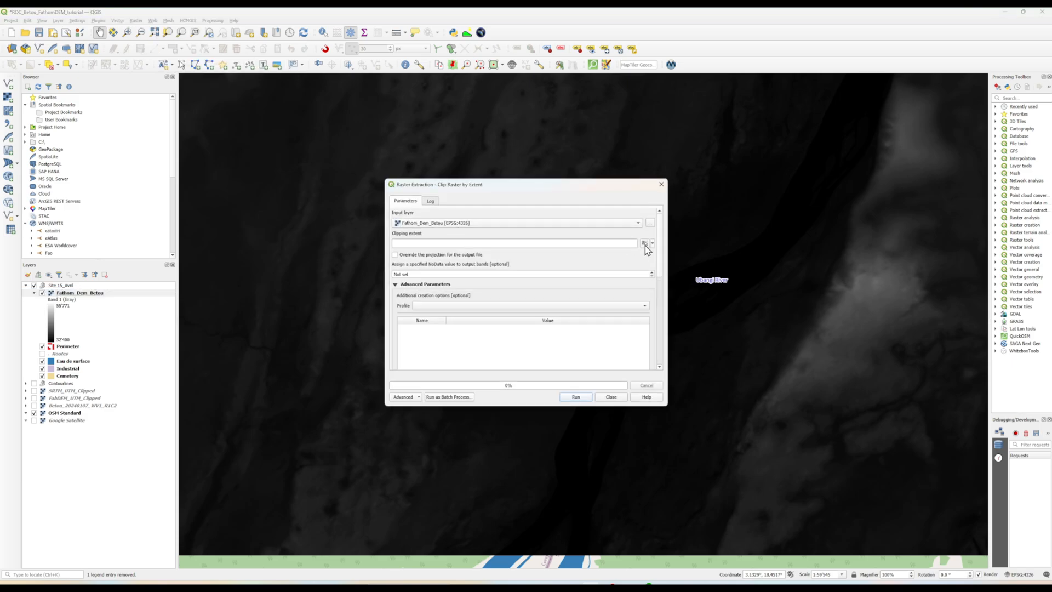
click(575, 396)
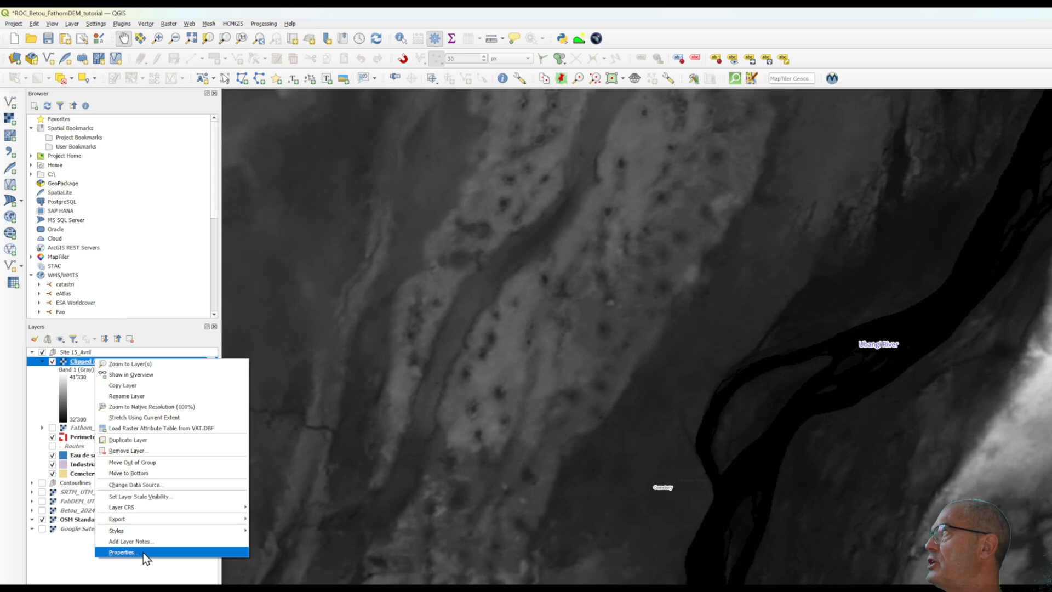
click(121, 551)
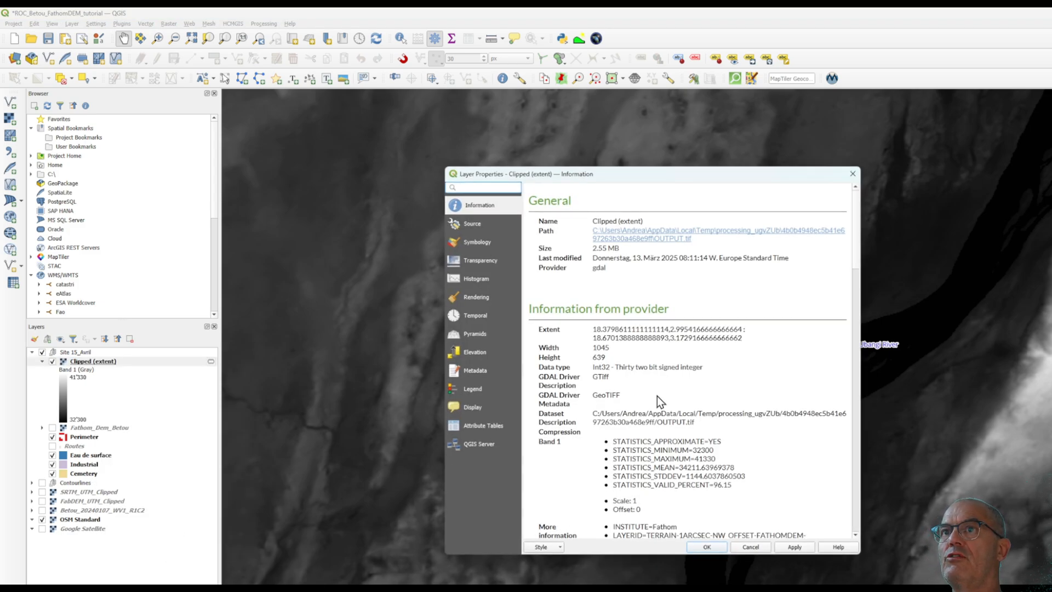
scroll(down, 3)
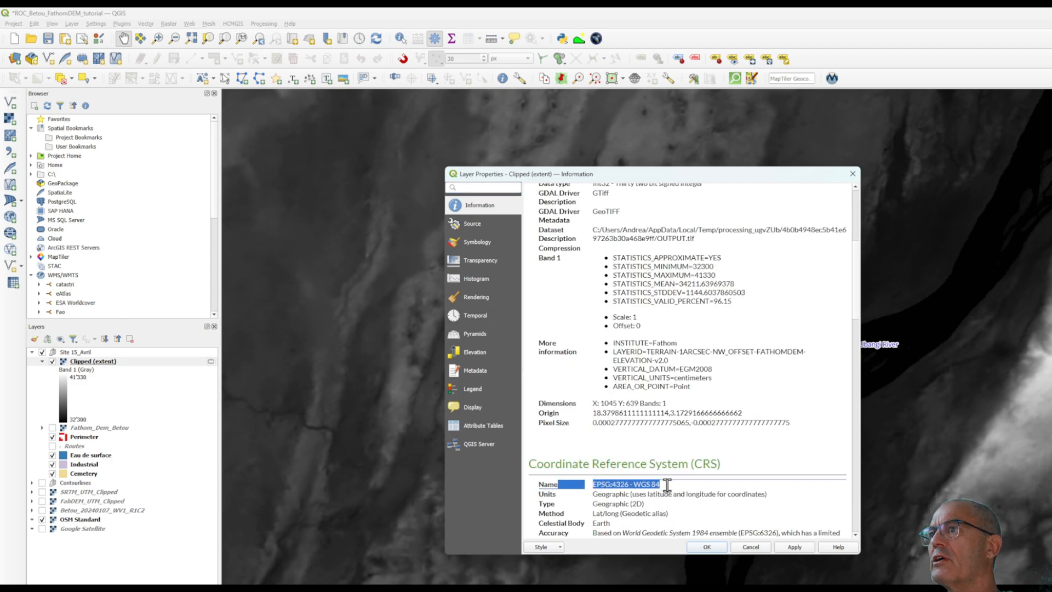
scroll(down, 3)
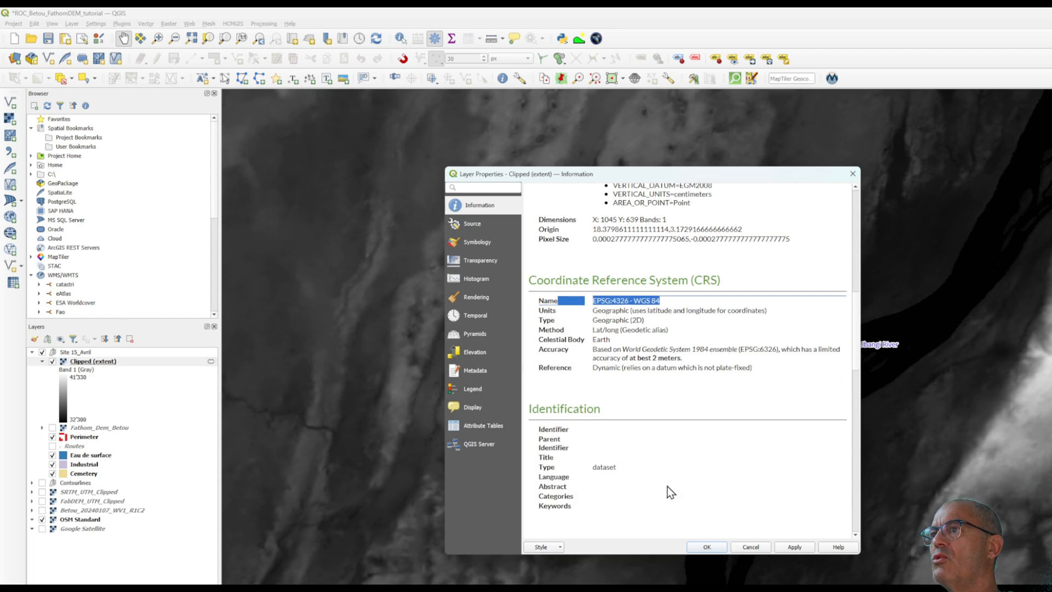
scroll(down, 3)
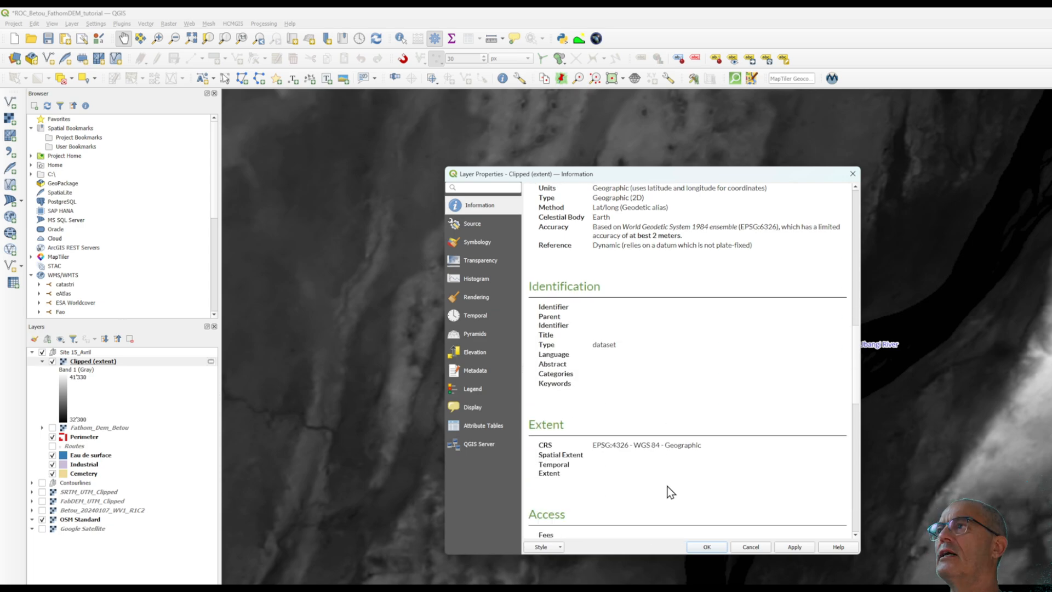
scroll(down, 3)
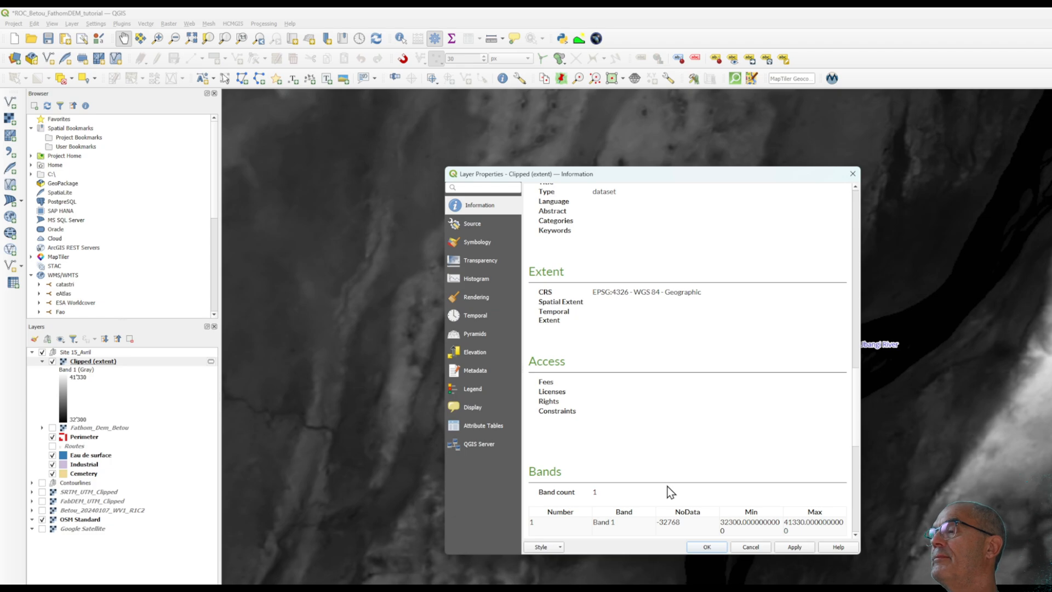
scroll(down, 3)
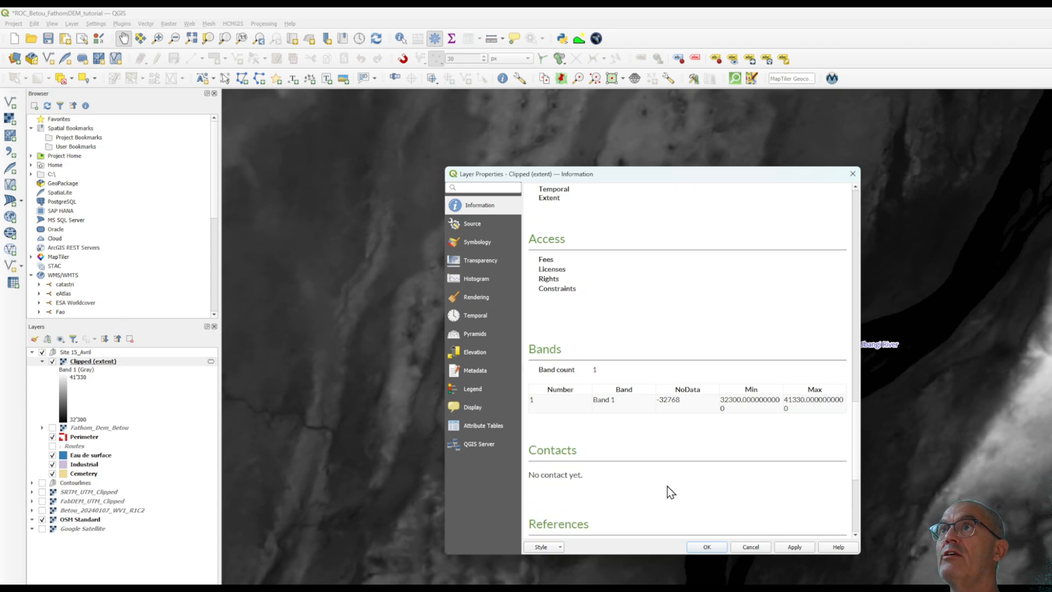
scroll(down, 3)
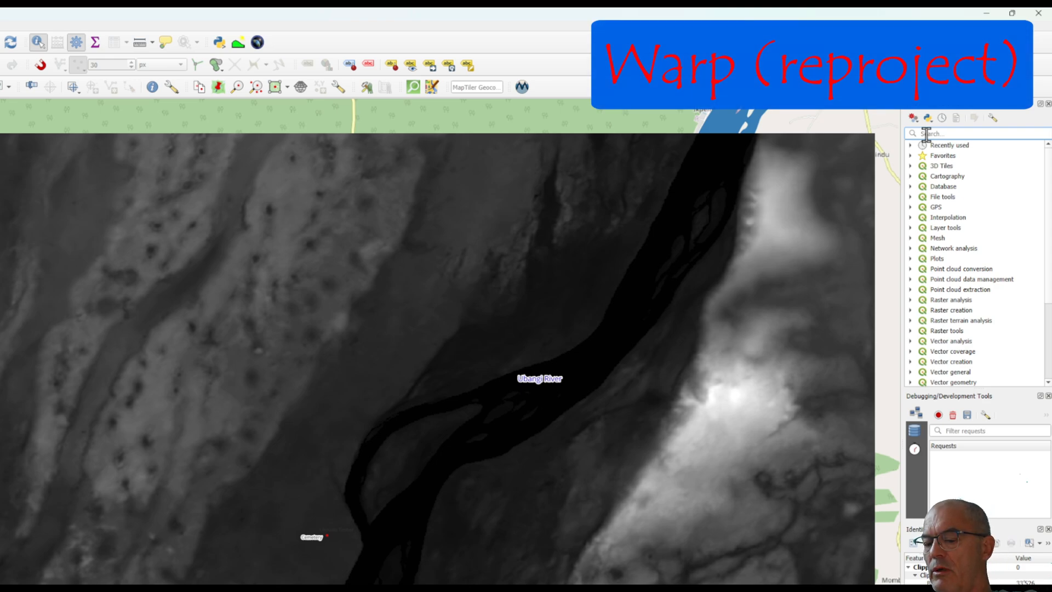
Warp Clipped (extent) from EPSG:4326 to EPSG:32634 with bilinear resampling, producing a Reprojected layer.
text(warp)
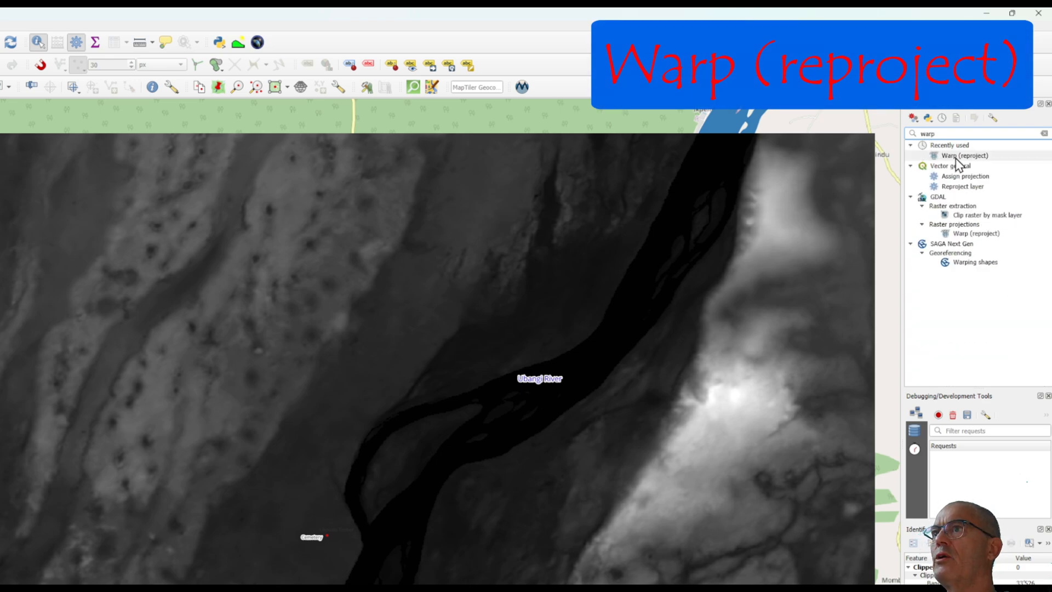
double_click(965, 155)
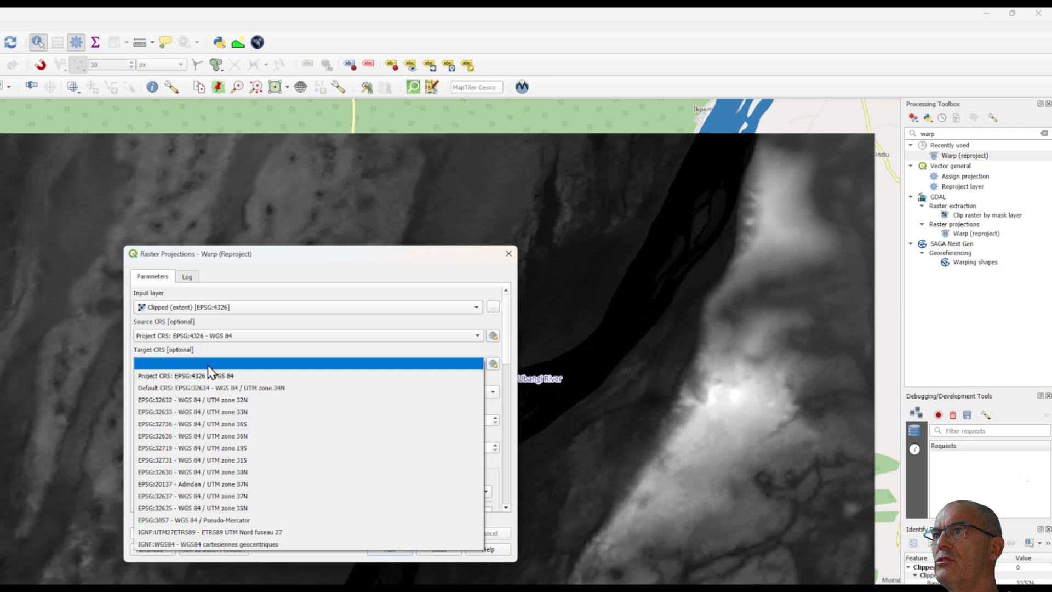
click(210, 388)
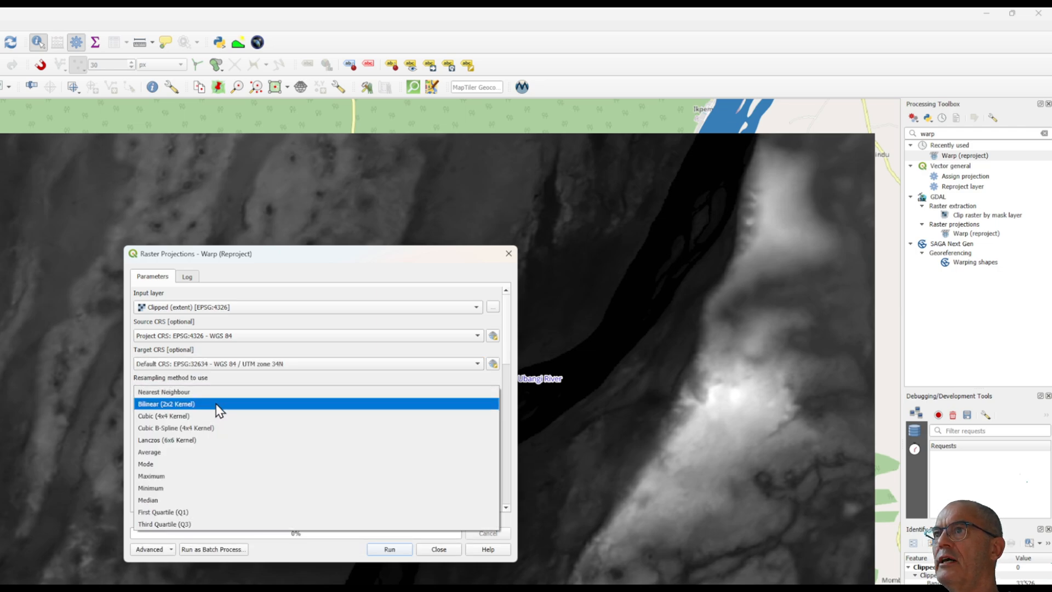
click(162, 392)
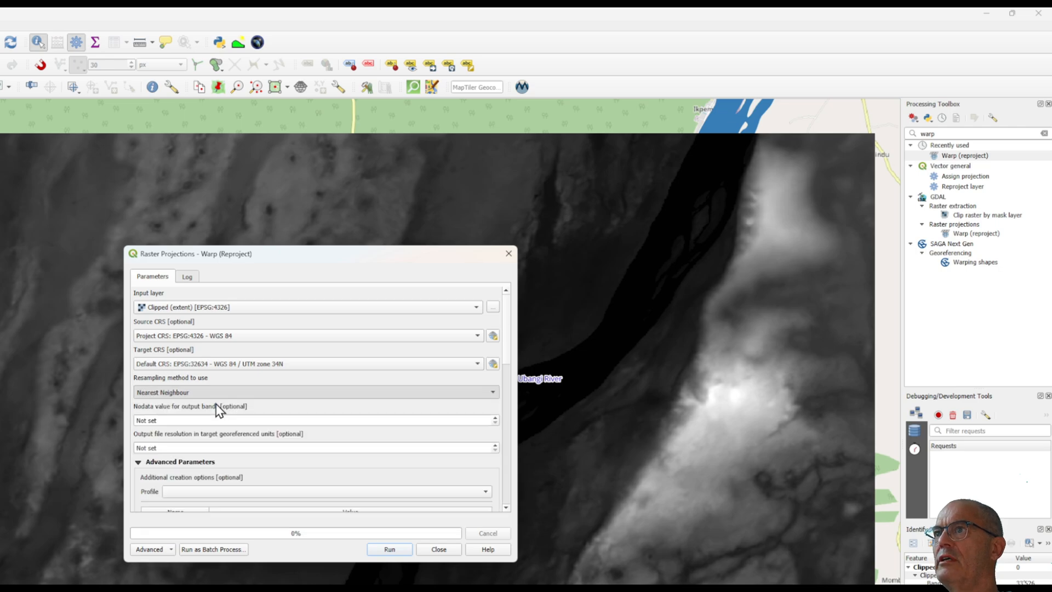
click(312, 392)
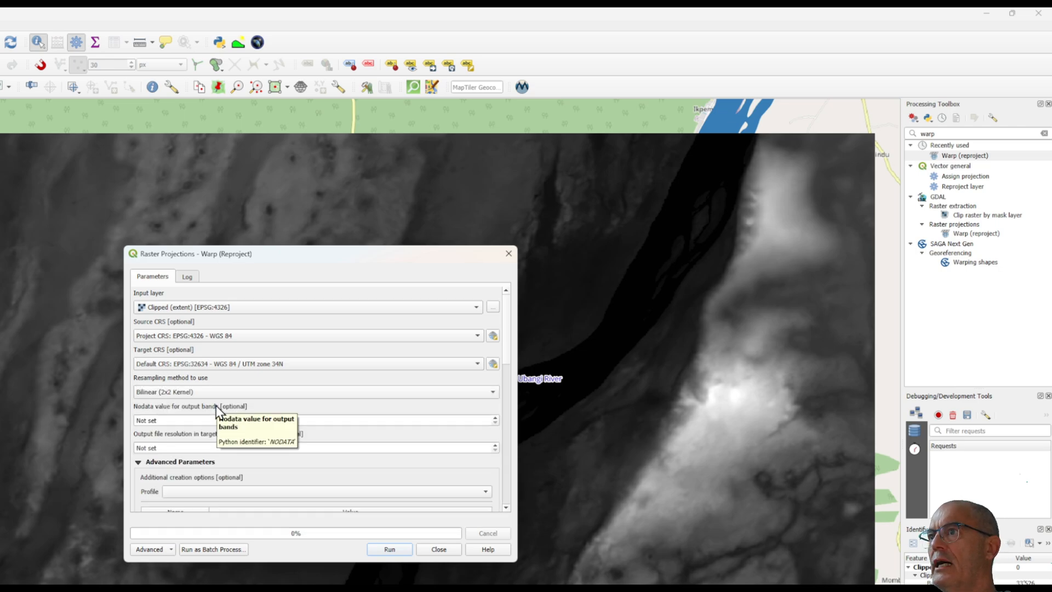
scroll(down, 3)
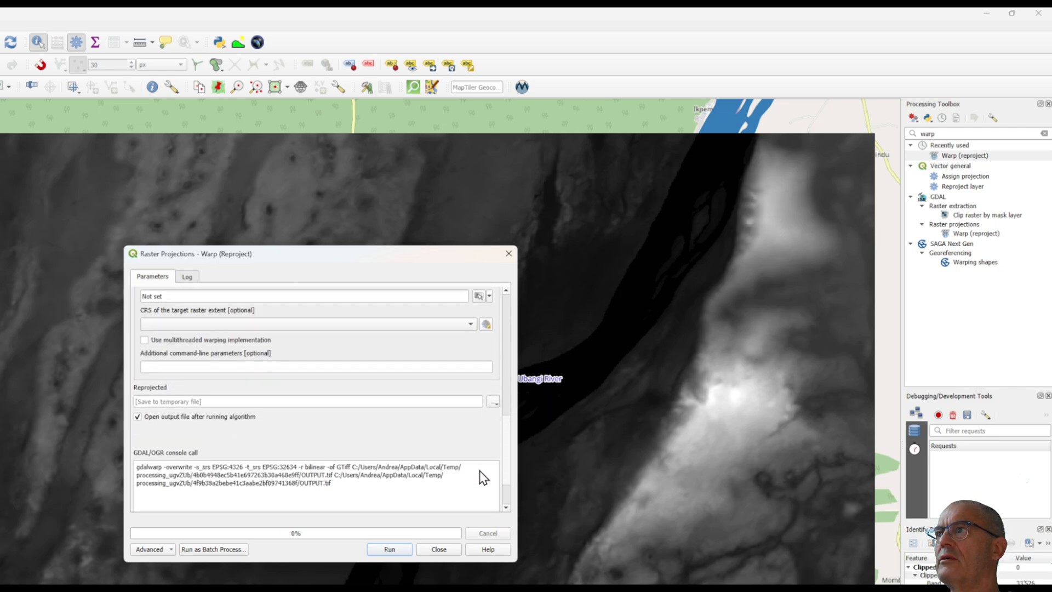
click(493, 401)
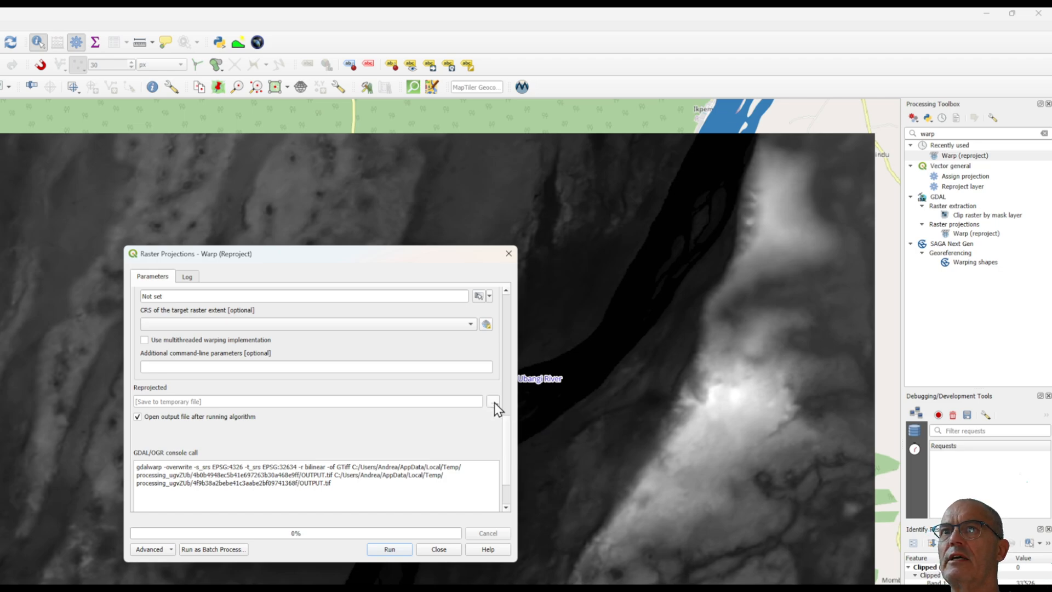
click(438, 549)
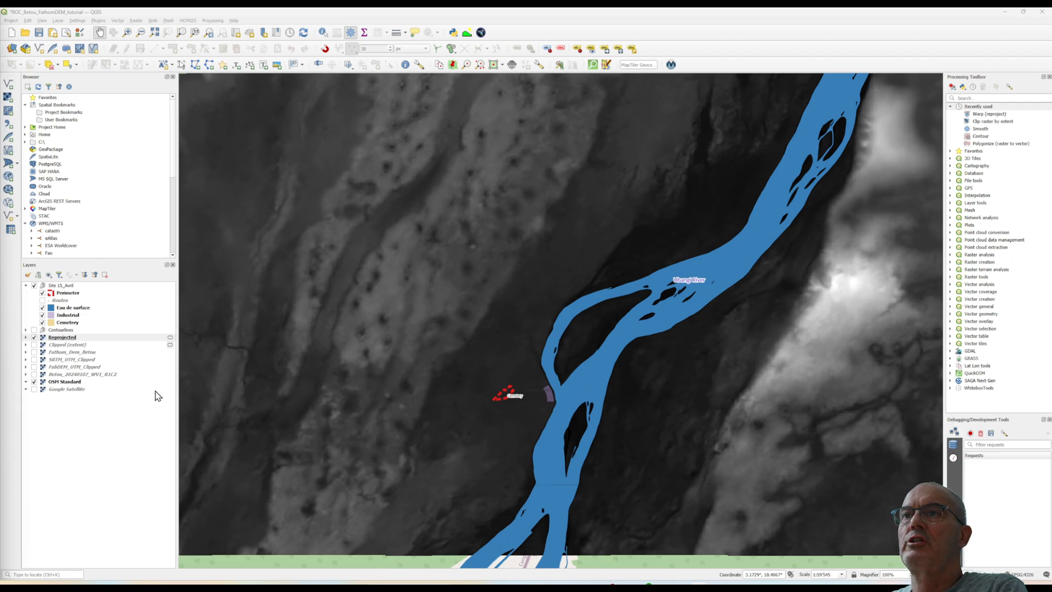
mouse_move(161, 183)
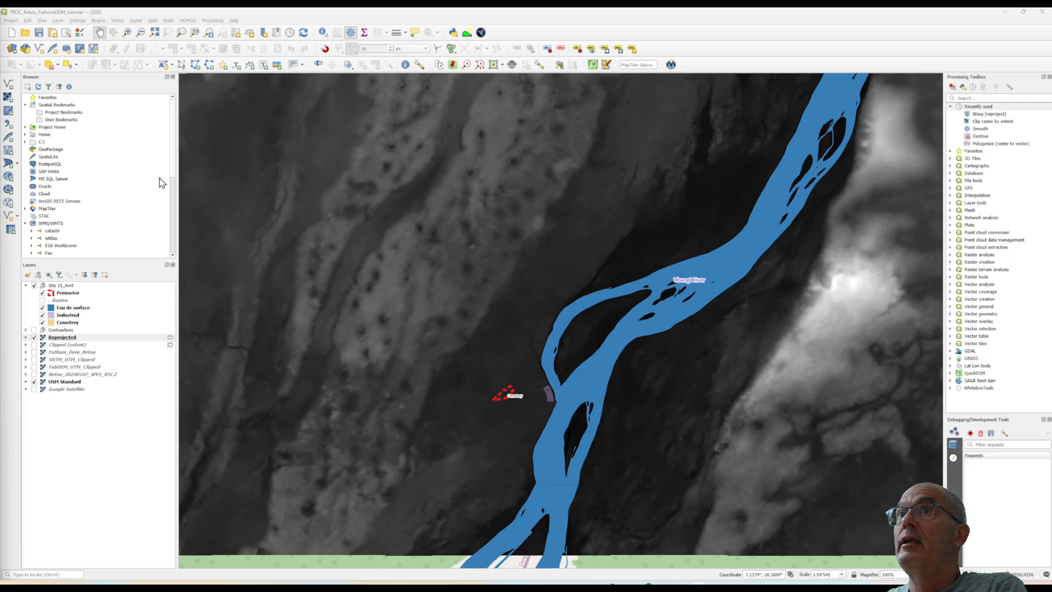
Zoom to the Reprojected layer and switch to Identify Features for querying pixel values.
right_click(61, 337)
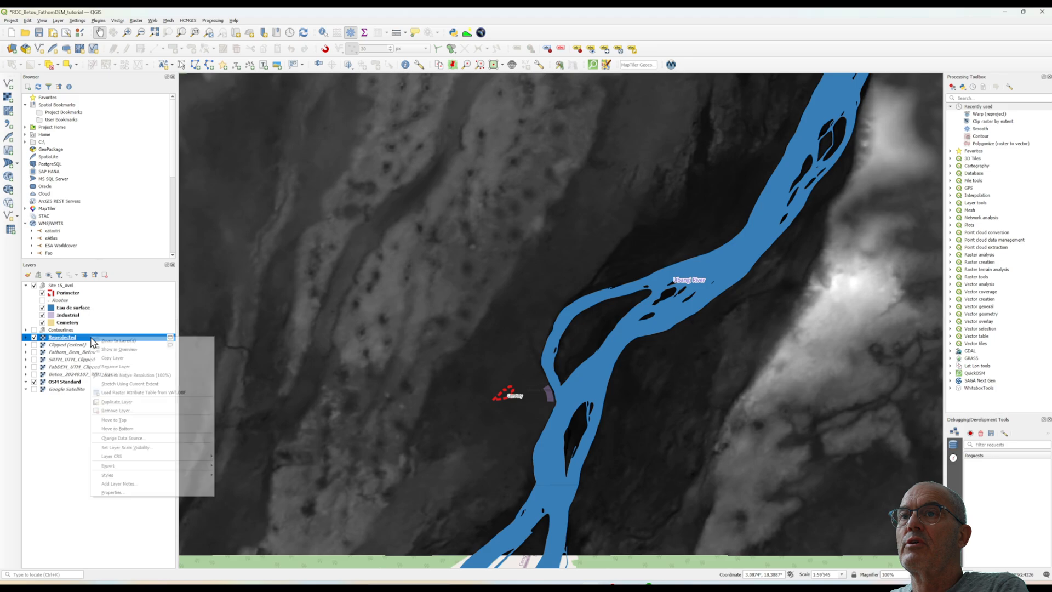
click(112, 492)
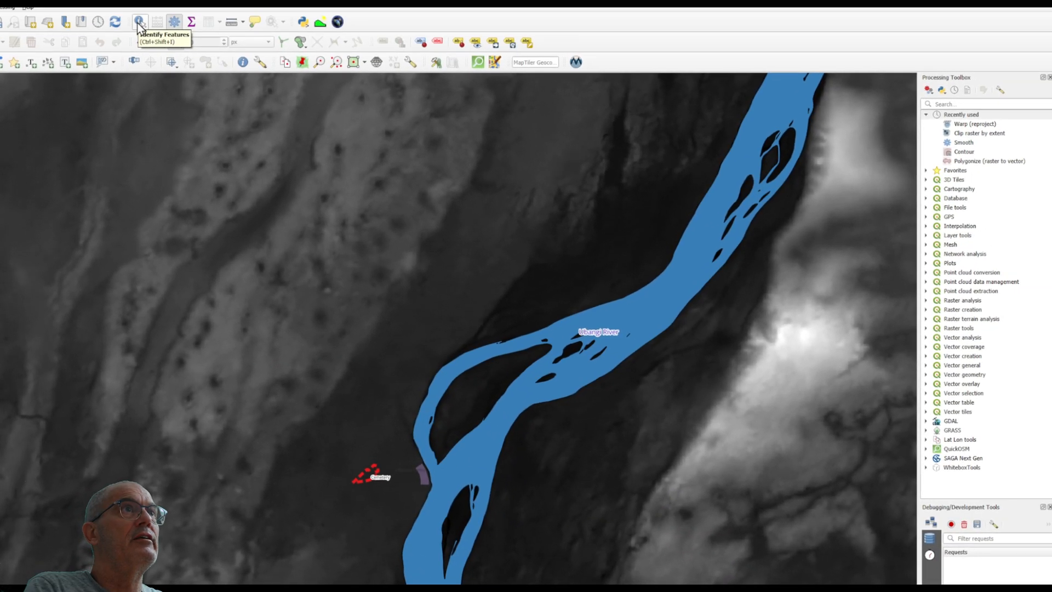
click(139, 22)
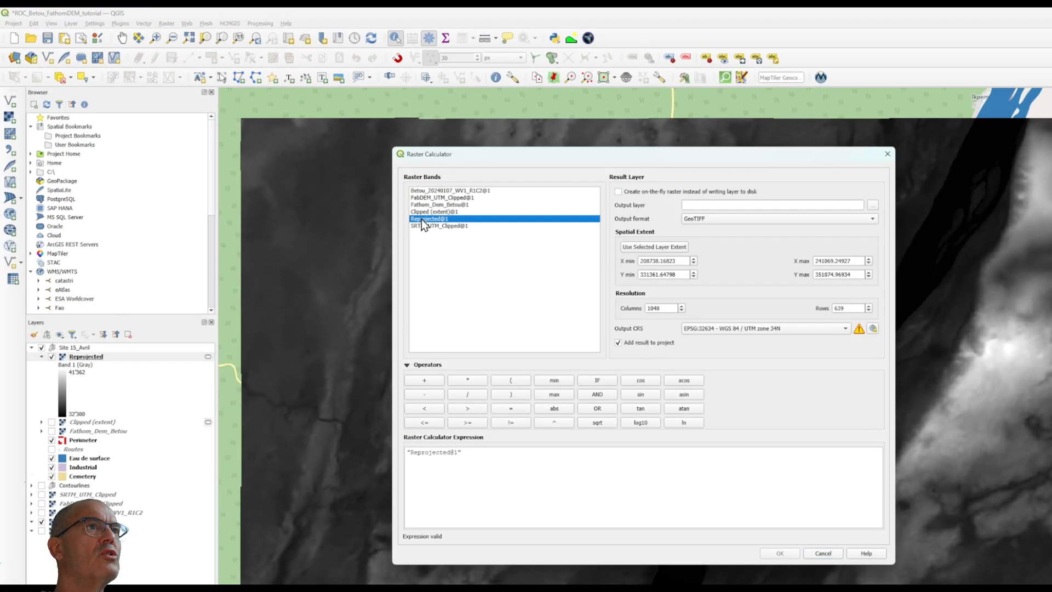
mouse_move(439, 226)
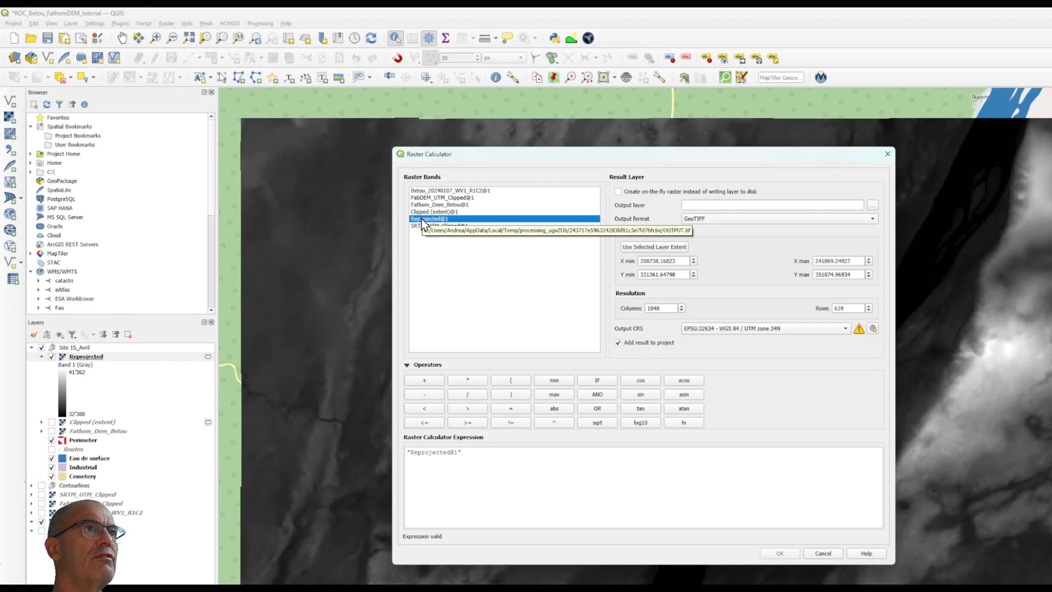
Compute Reprojected@1 / 100 and save the result as FathomDEM_UTM_m.tif in the Fathom folder.
click(466, 394)
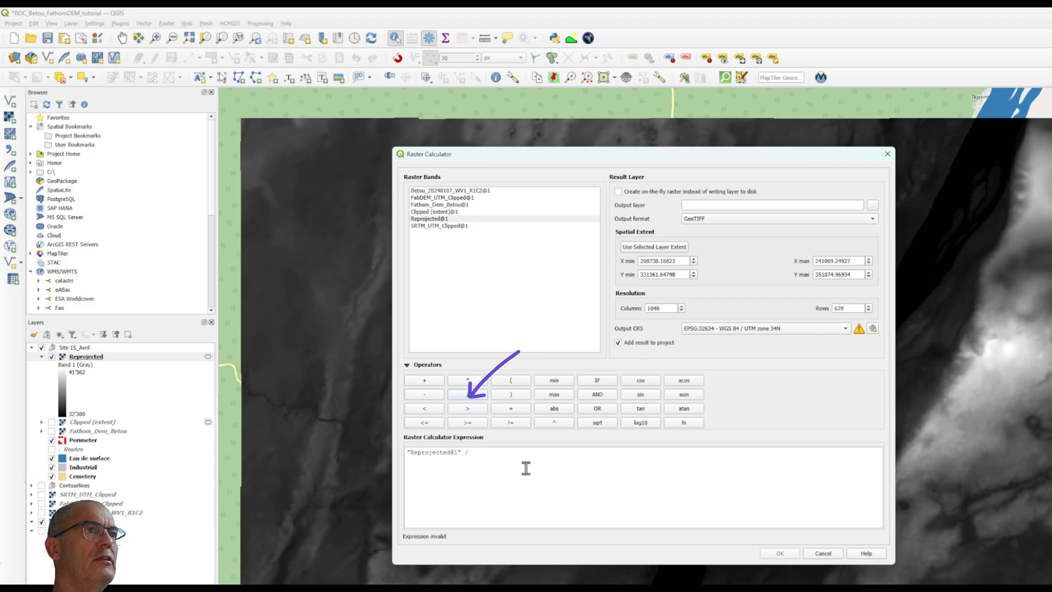
text(100)
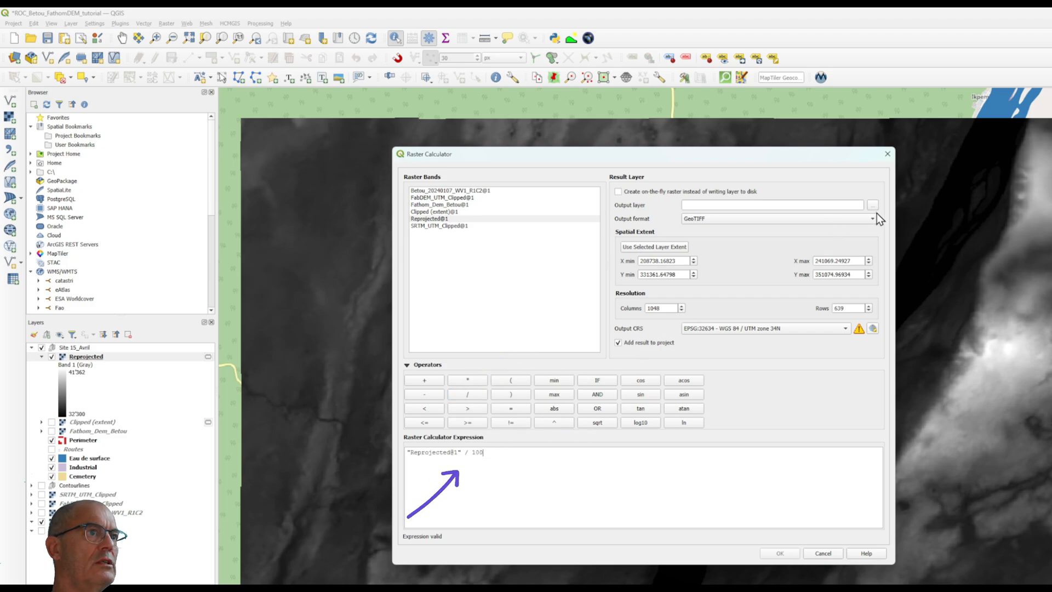
click(871, 205)
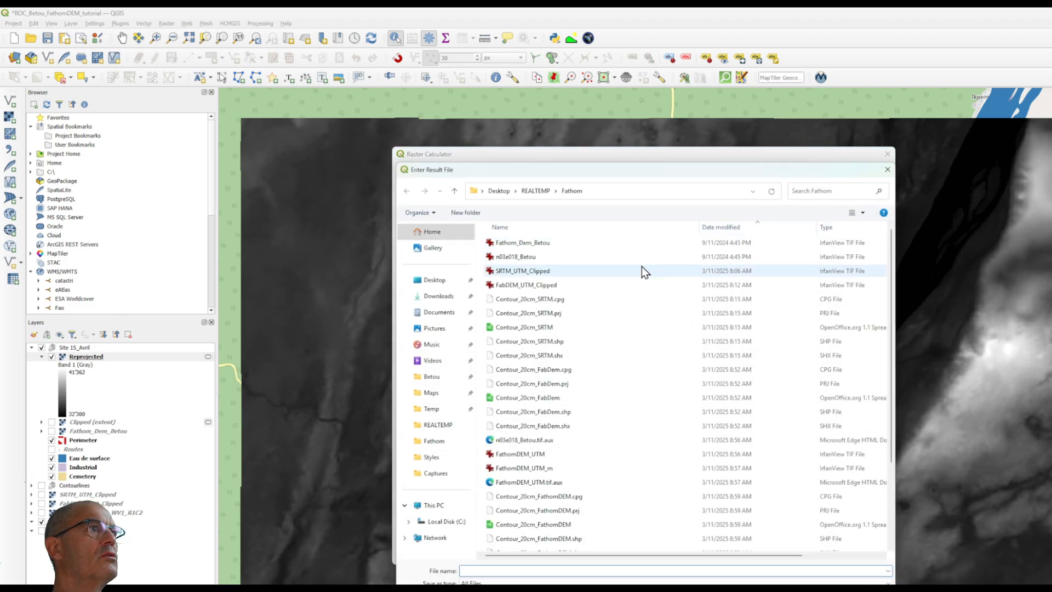
click(521, 242)
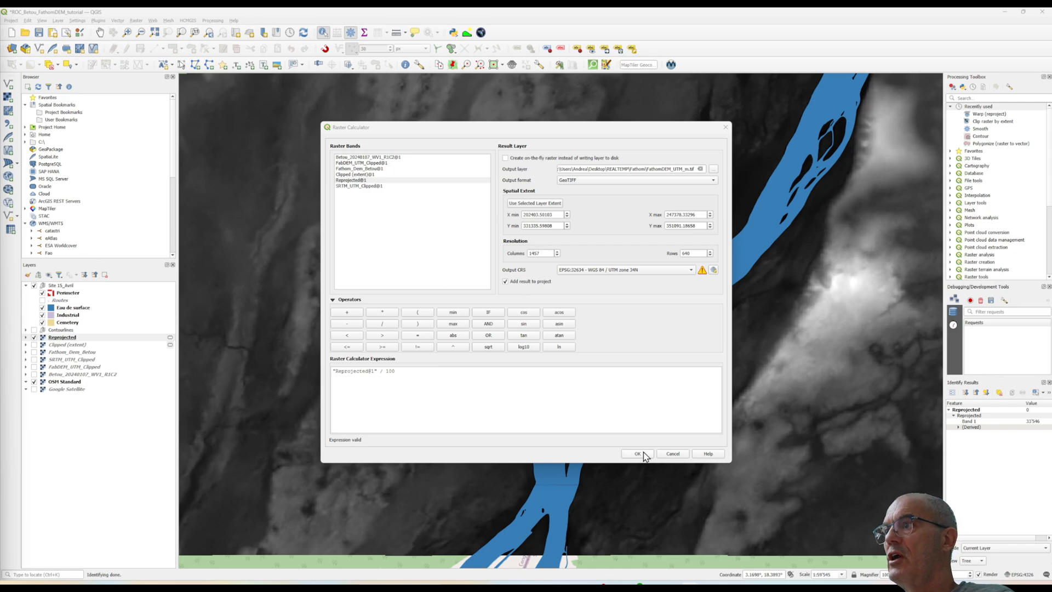
click(637, 453)
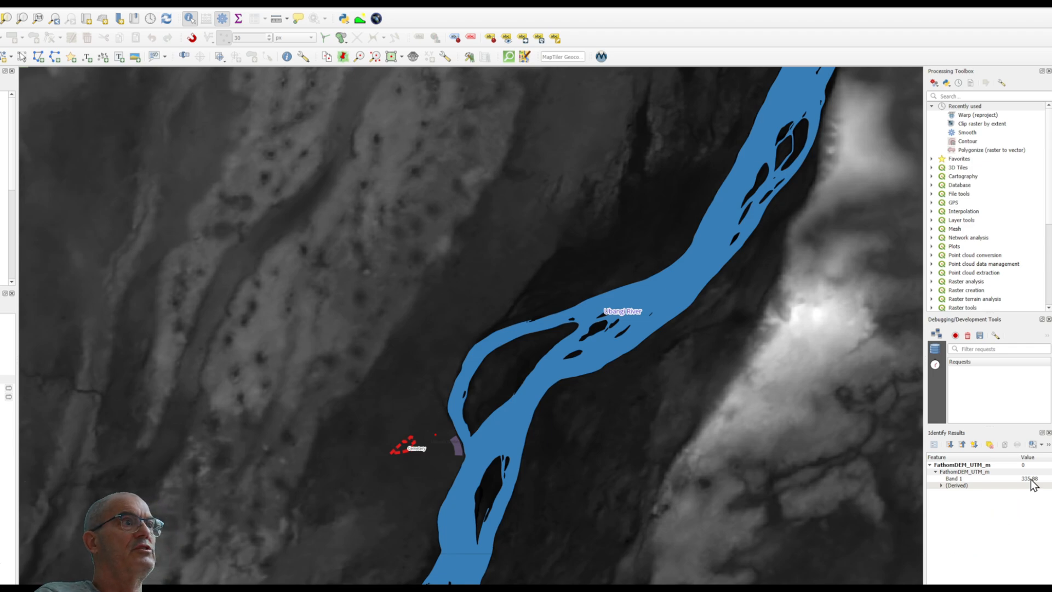
mouse_move(329, 377)
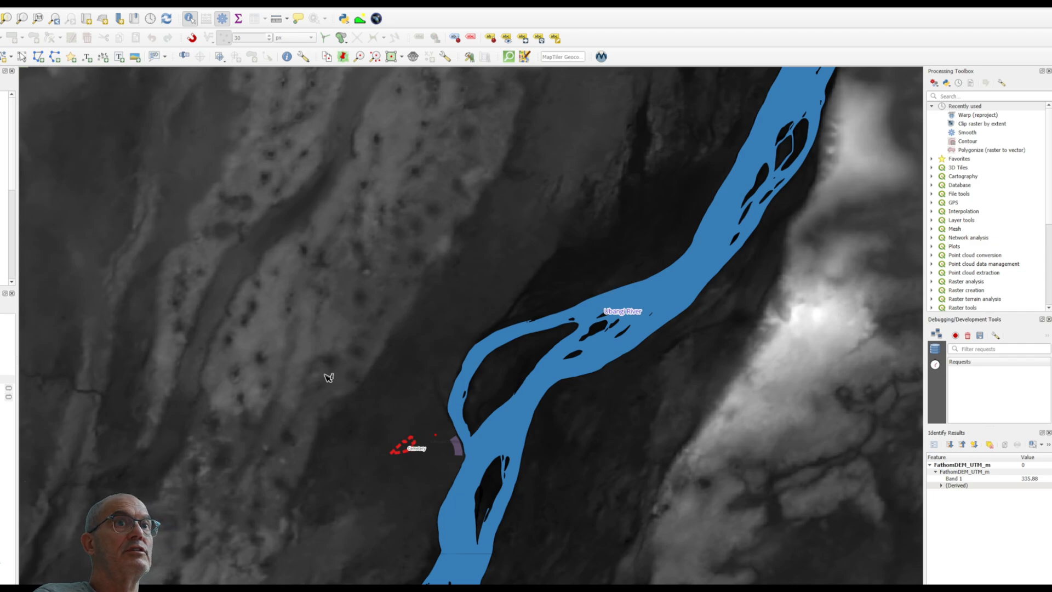
Run Raster > Extraction > Contour on FathomDEM_UTM_m with the 20 cm contour interval.
click(136, 20)
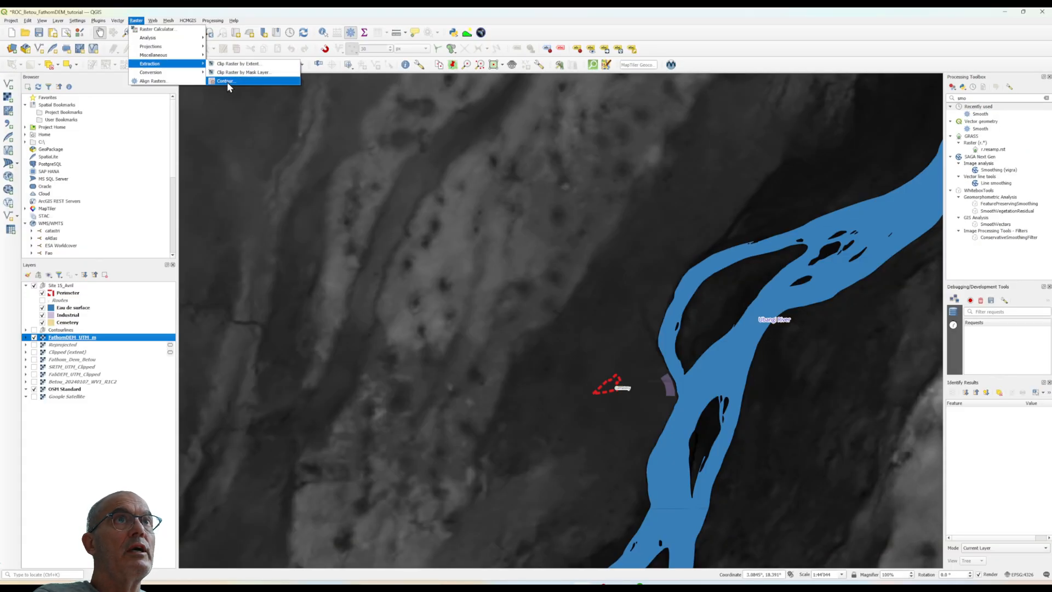
click(226, 81)
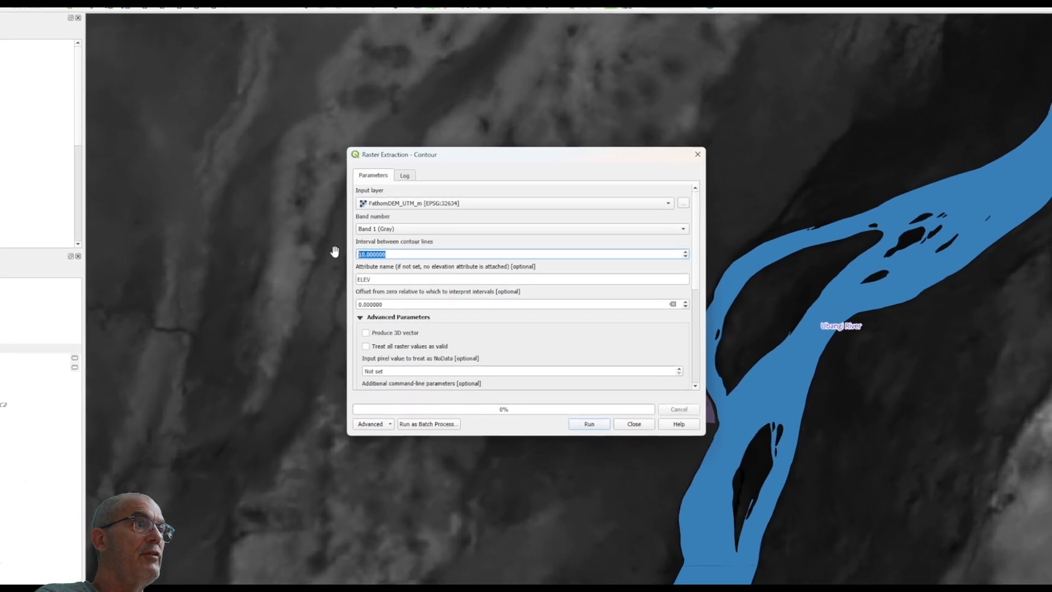
click(589, 423)
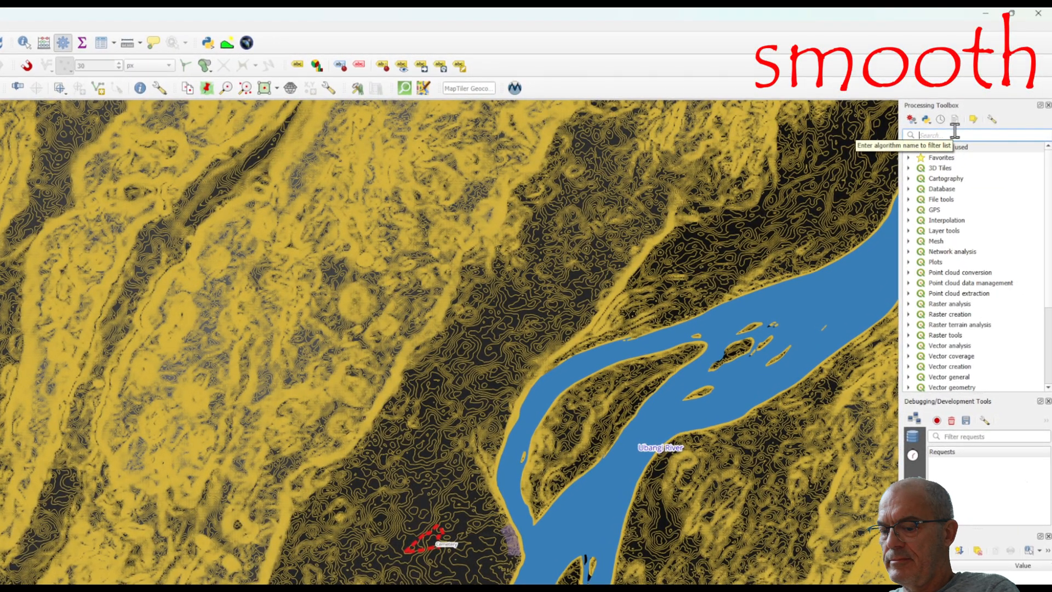
Find the Smooth tool via 'smo' and set its offset to 0.5 on the Contours layer.
text(smo)
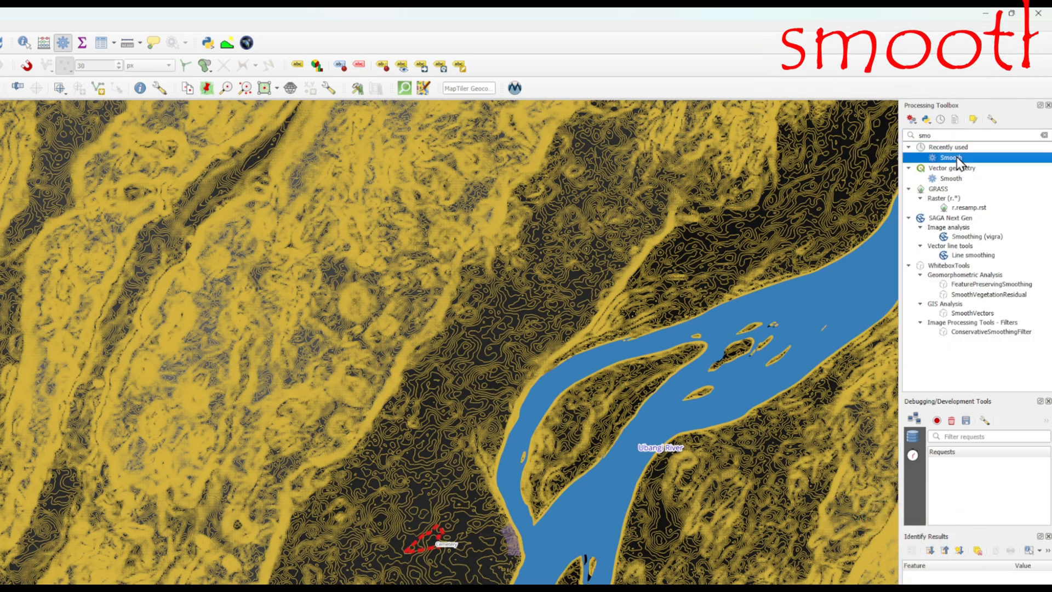
double_click(951, 157)
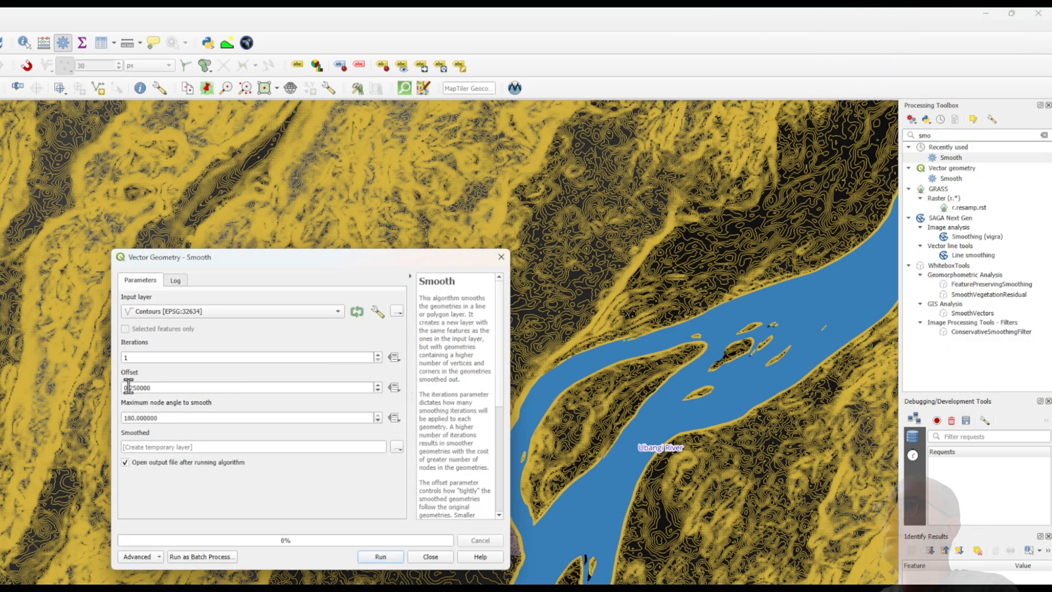
text(0.5)
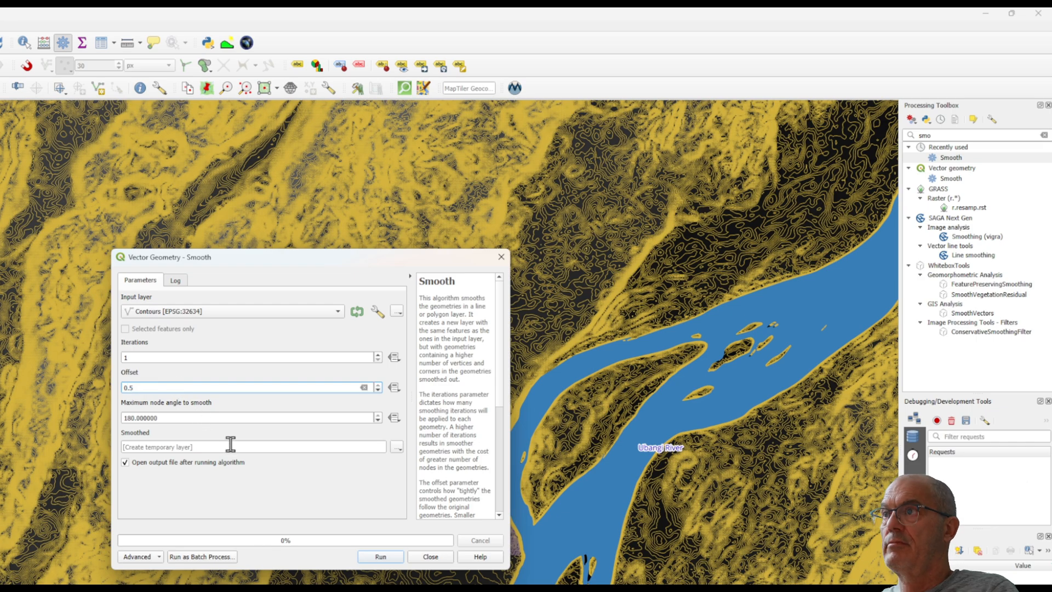
Save the smoothed output over the existing Contour_20cm_FathomDEM.shp and finish the tool.
click(397, 447)
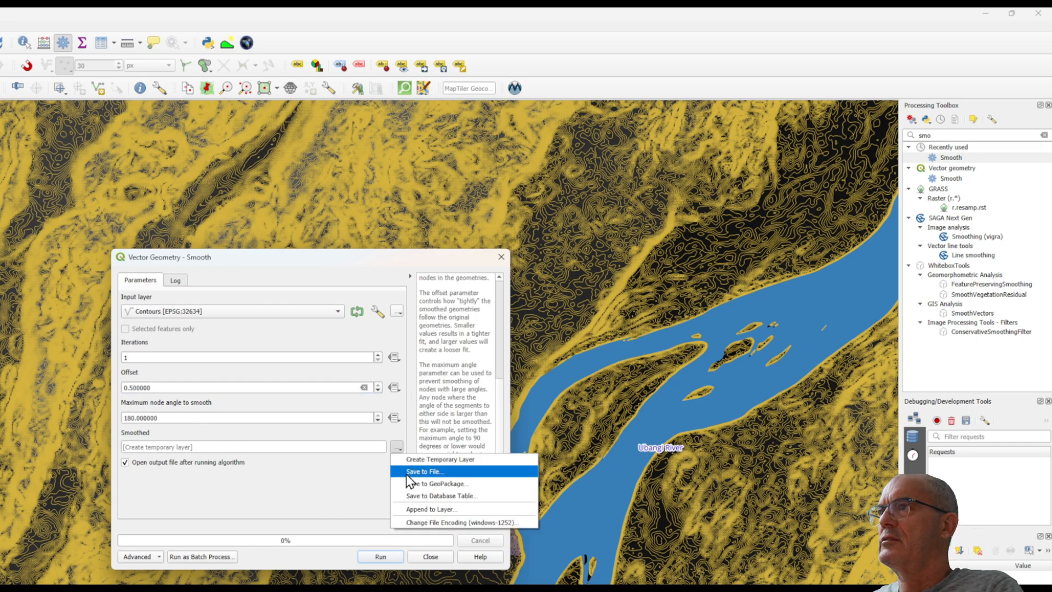
click(423, 471)
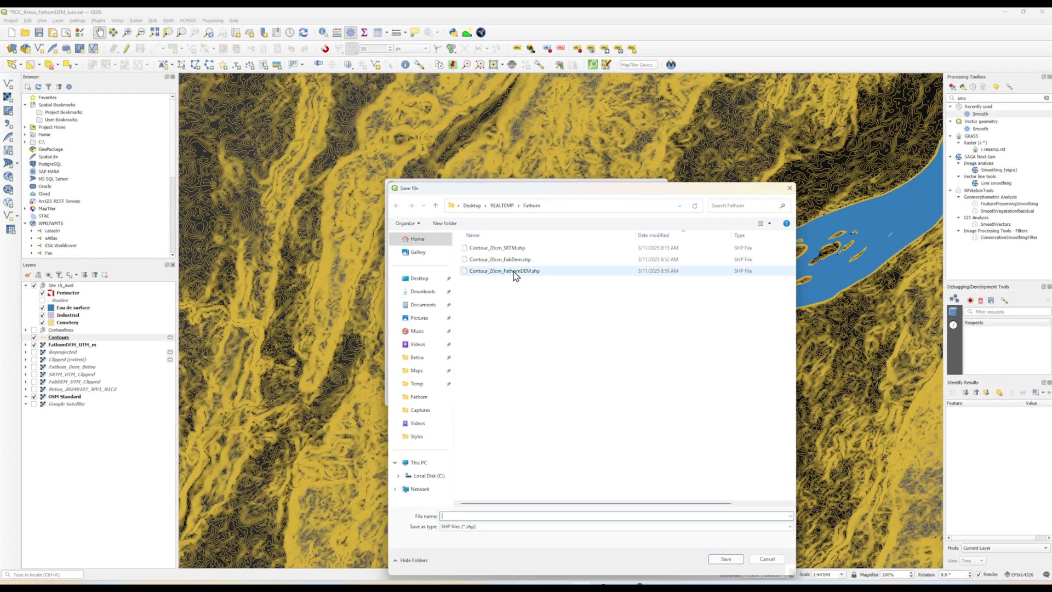
click(725, 558)
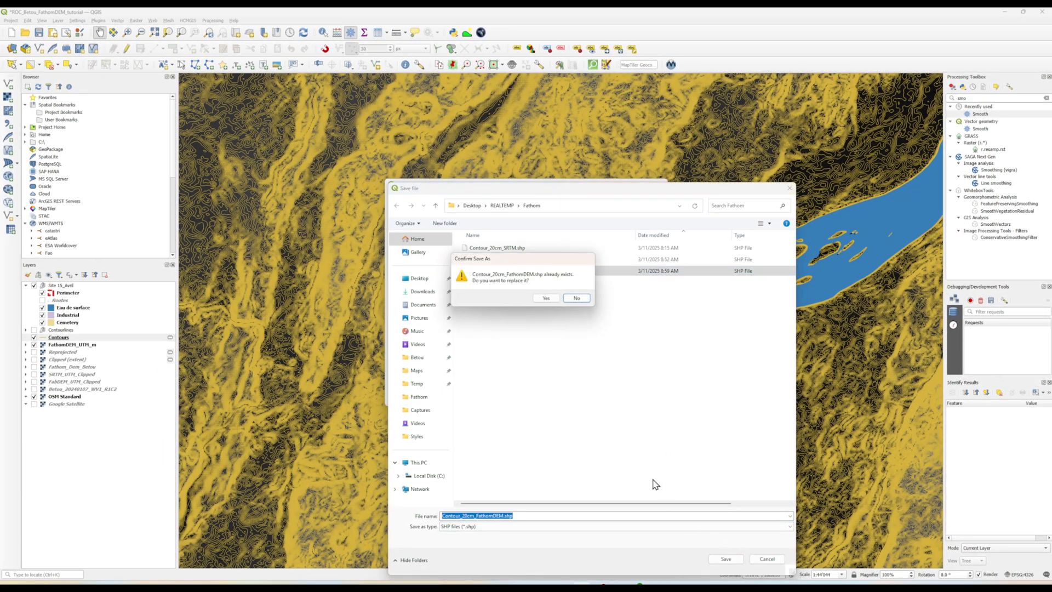
click(546, 299)
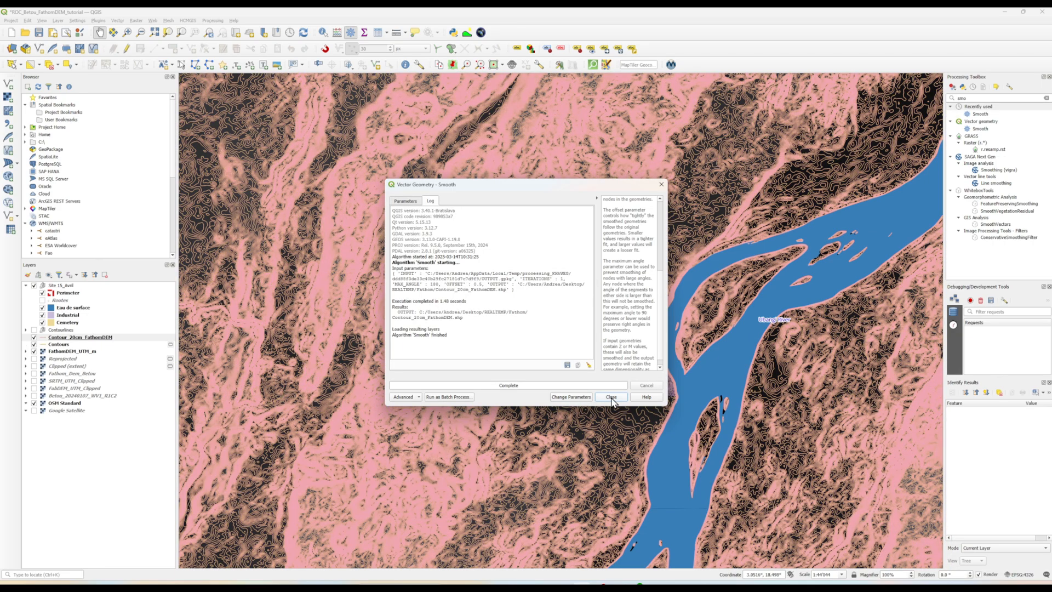
click(610, 397)
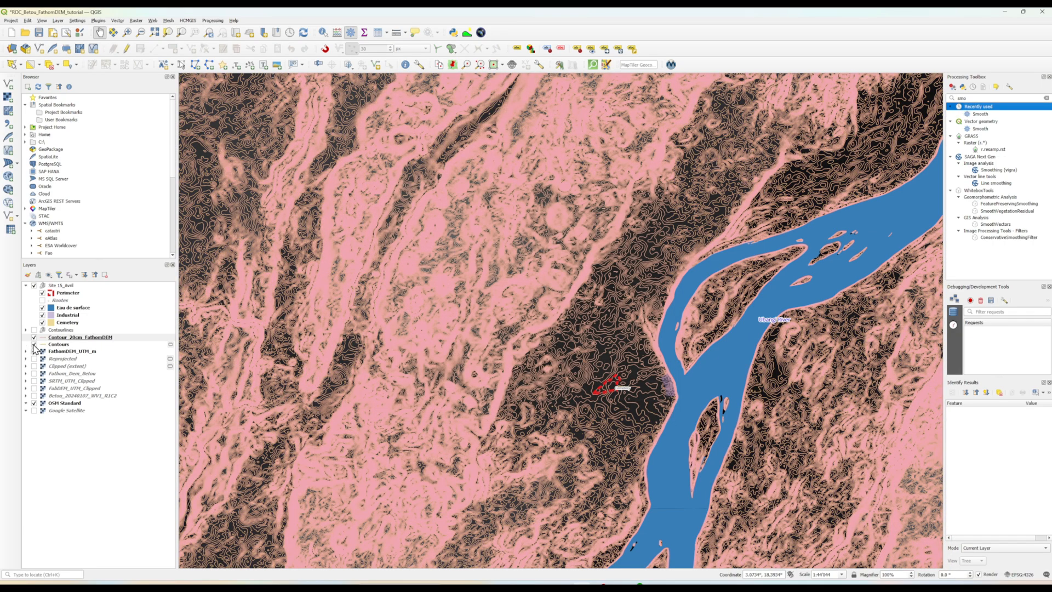
Load the saved Contour 1m .qml style onto the Contour_20cm_FathomDEM layer.
right_click(67, 293)
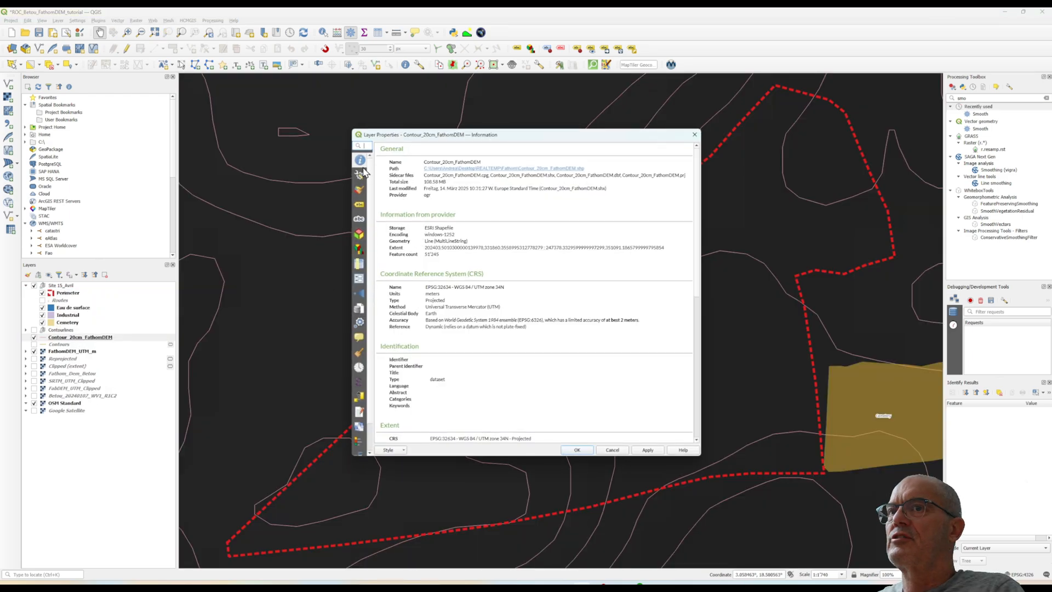
click(393, 449)
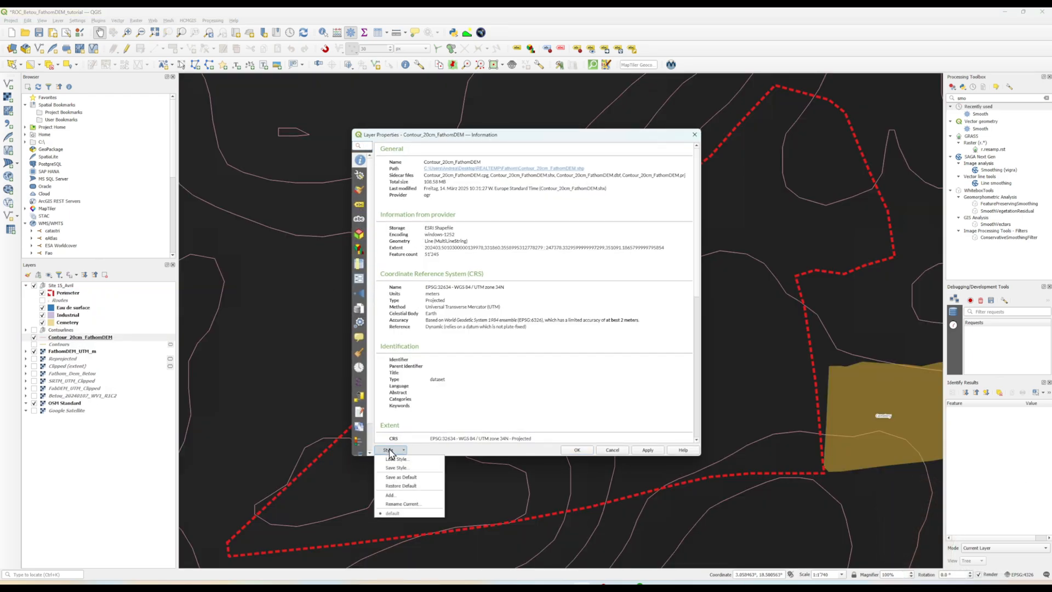
click(396, 458)
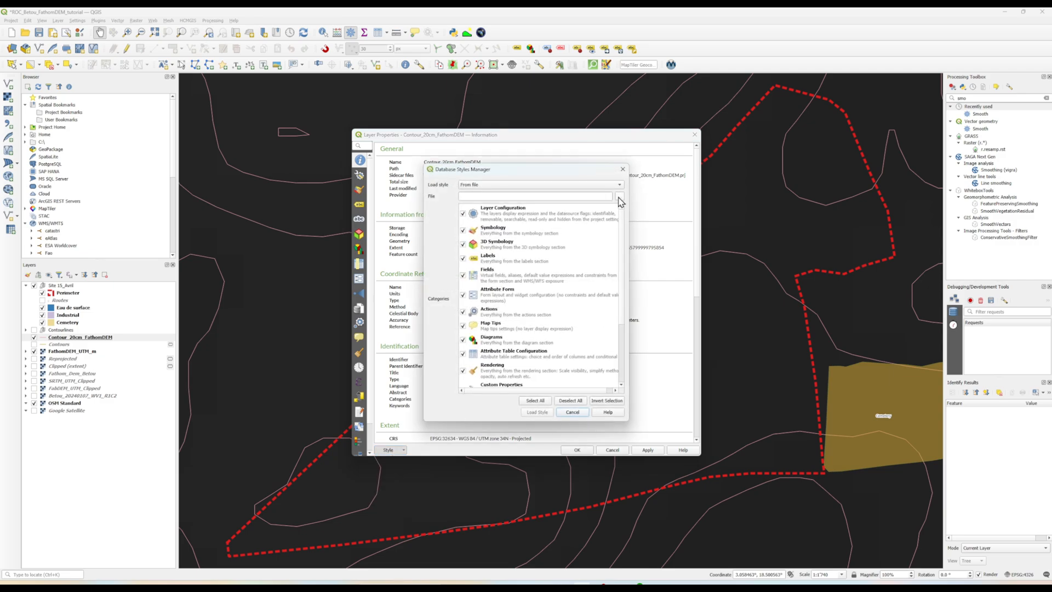
click(617, 196)
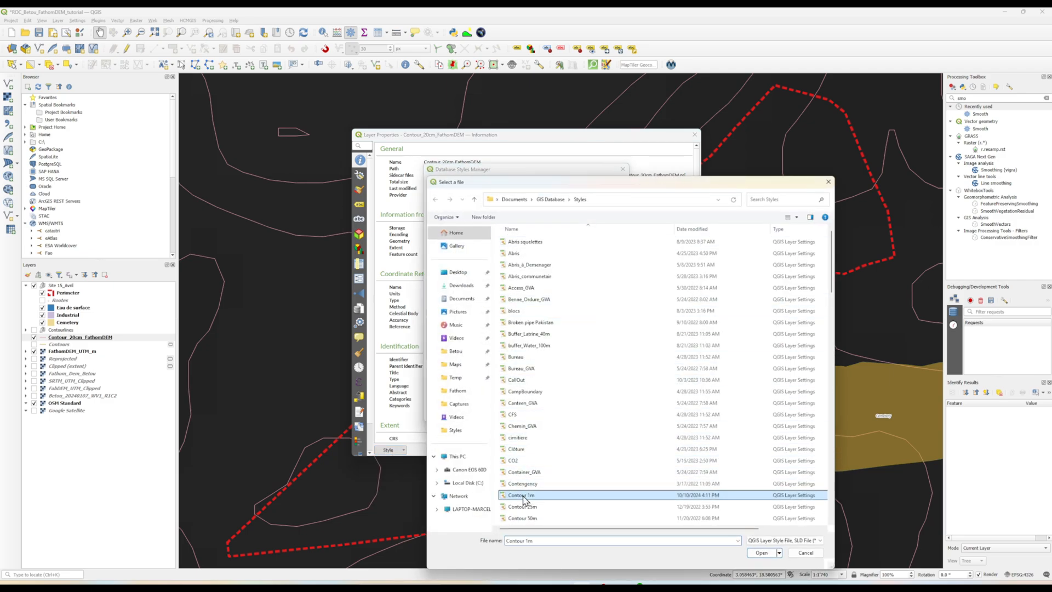
click(760, 553)
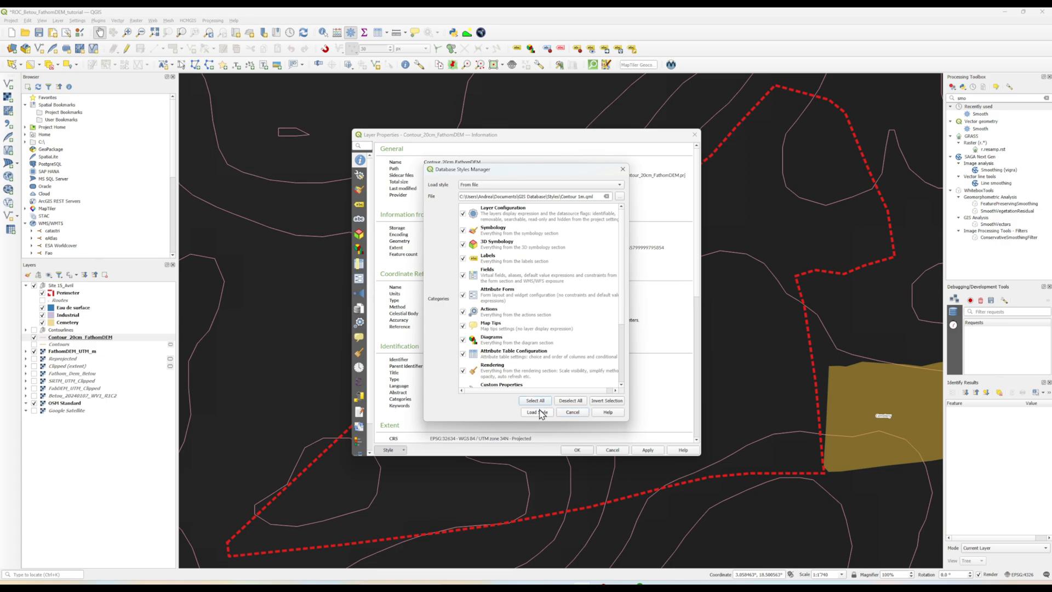
click(536, 411)
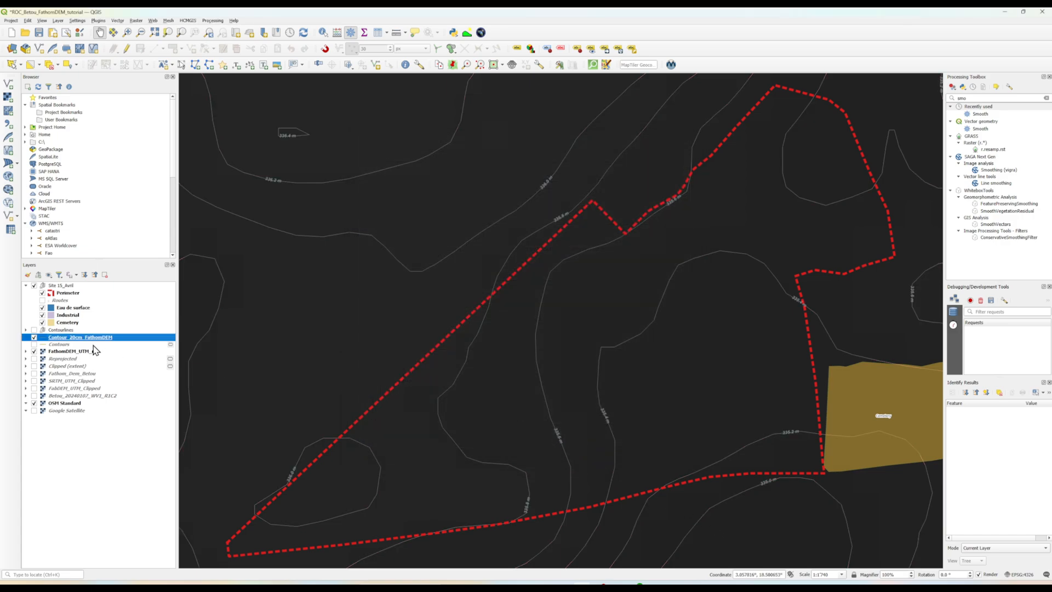
In the Masks tab, mask the contour line symbol with the FathomDEM contour labels and apply.
double_click(80, 336)
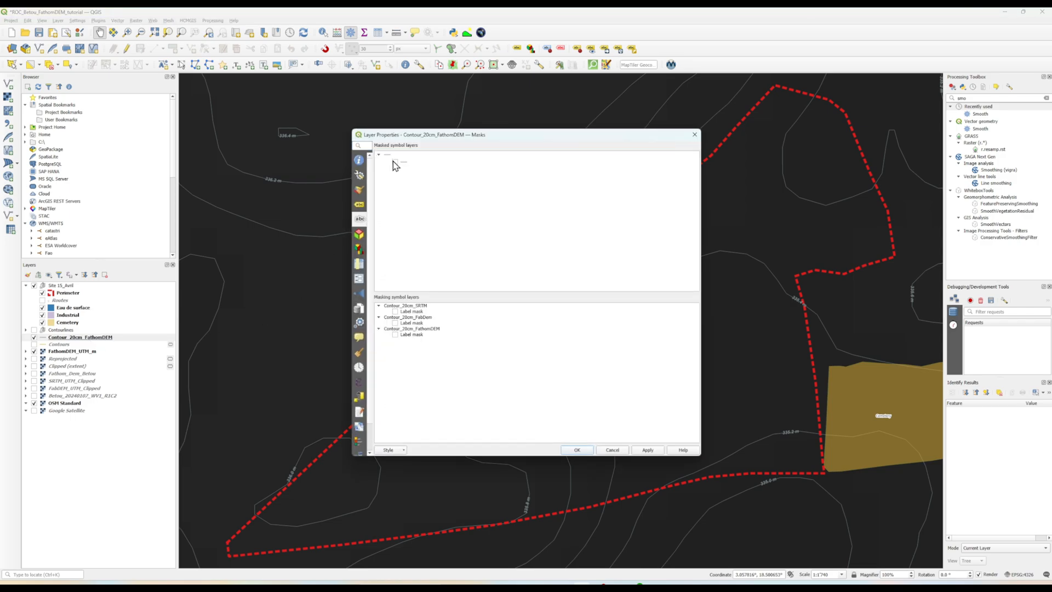
click(395, 322)
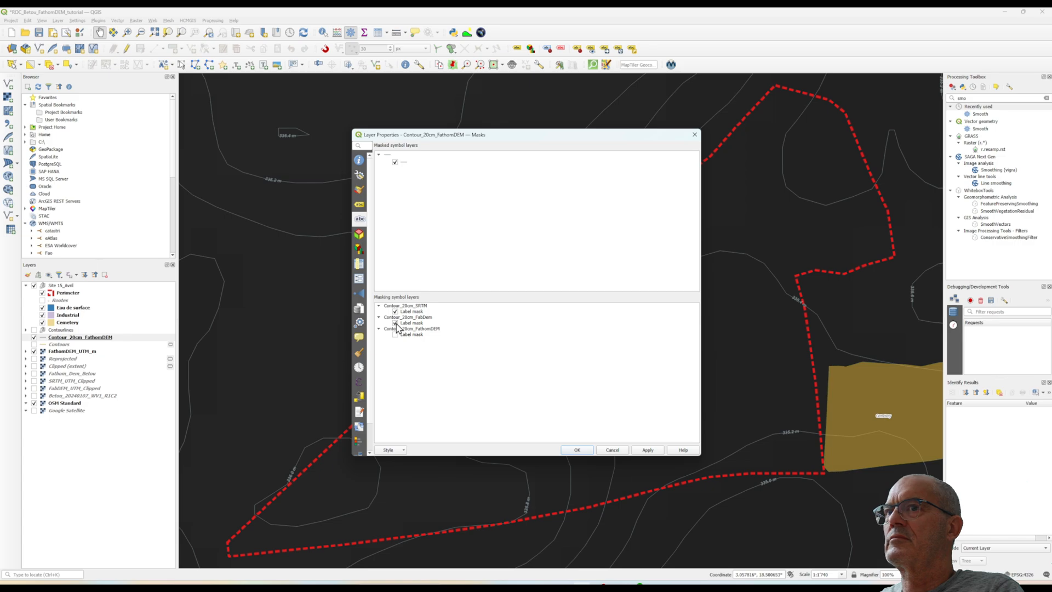
click(647, 449)
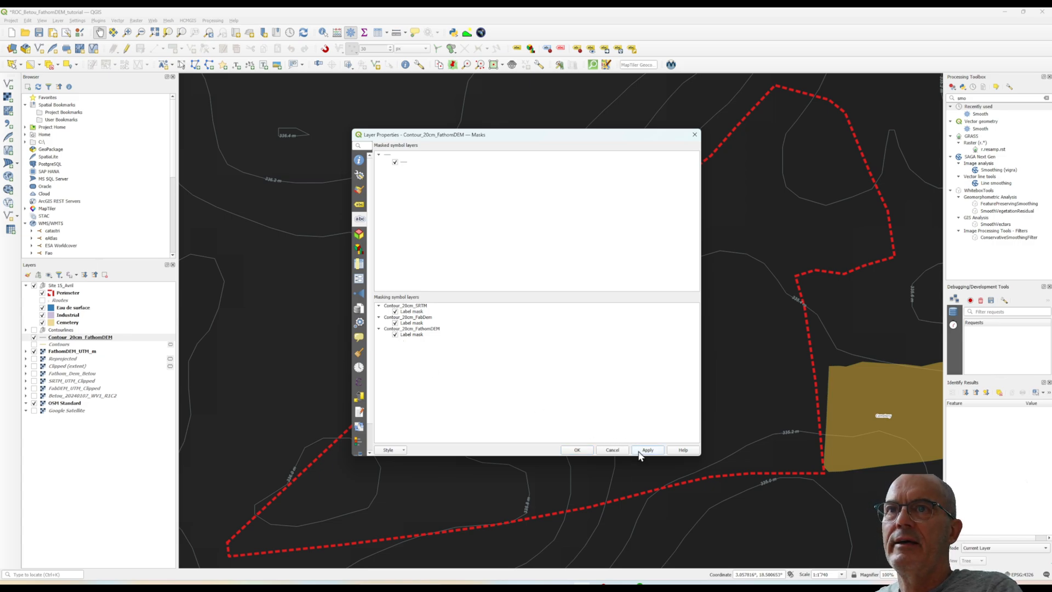
click(576, 449)
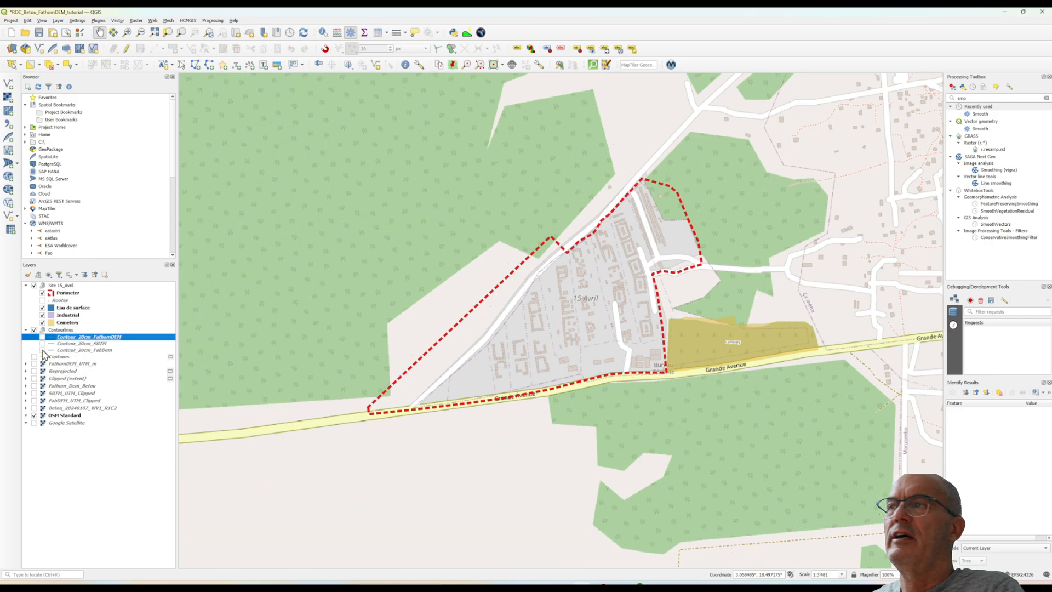
Show Contour_20cm_FabDem alongside the FathomDEM contours in the Contourlines group.
click(41, 343)
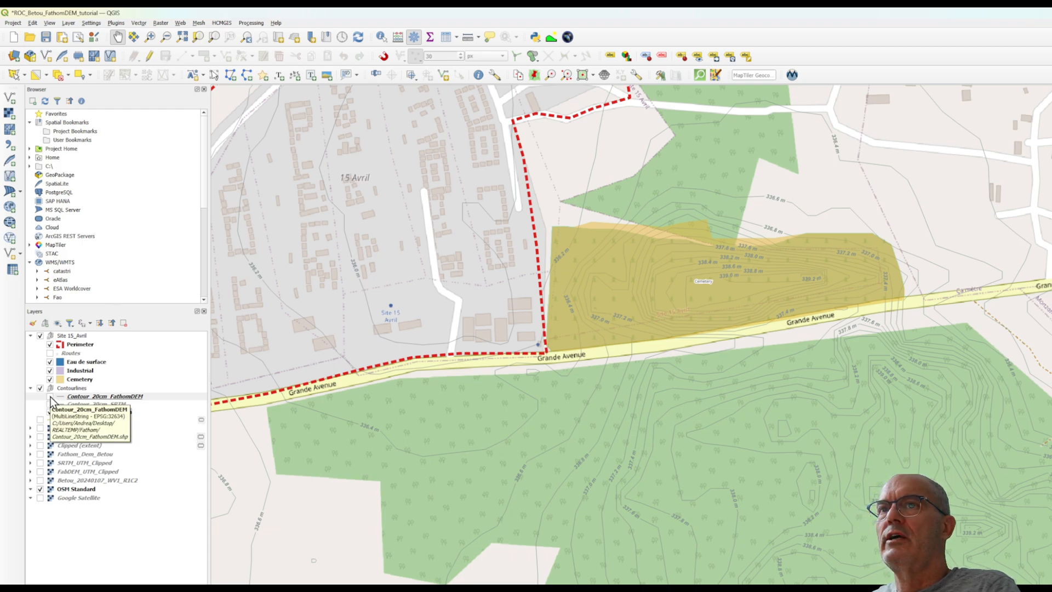
click(104, 395)
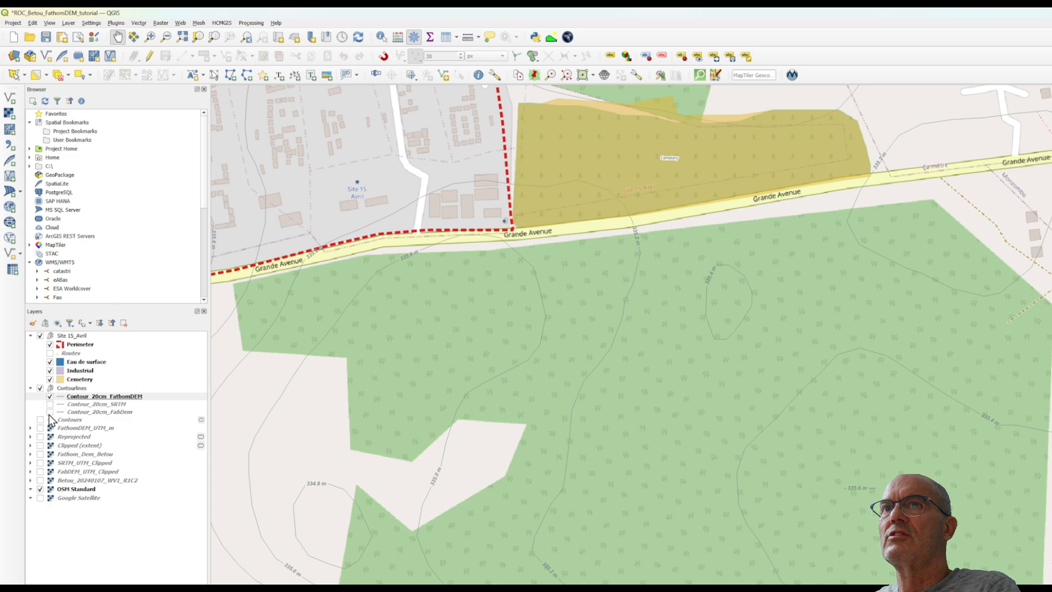
click(105, 396)
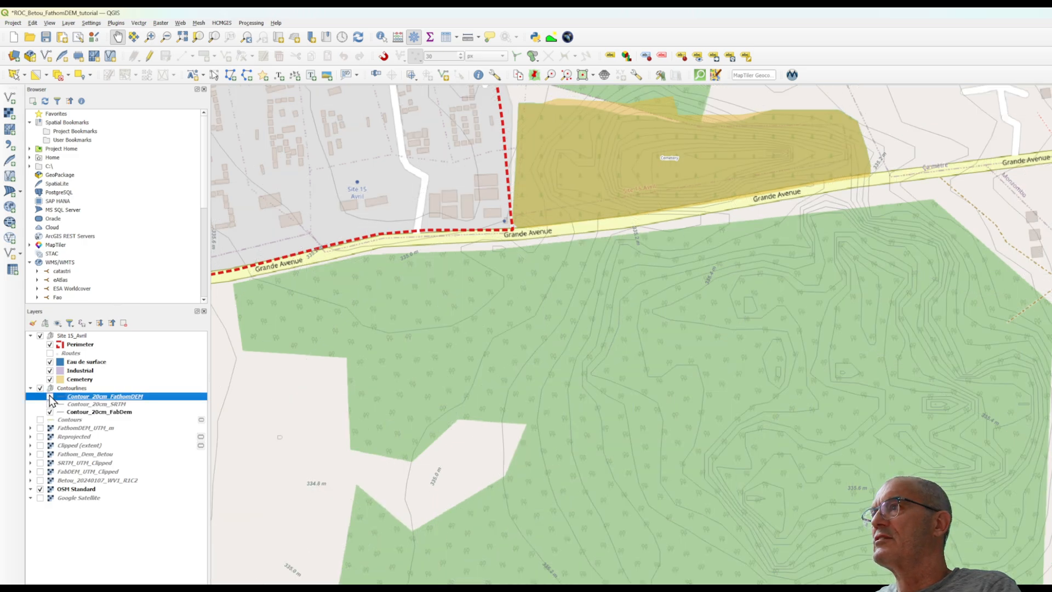
Apply the label masks to the FathomDEM contours, then hide Contour_20cm_FathomDEM for comparison.
click(49, 412)
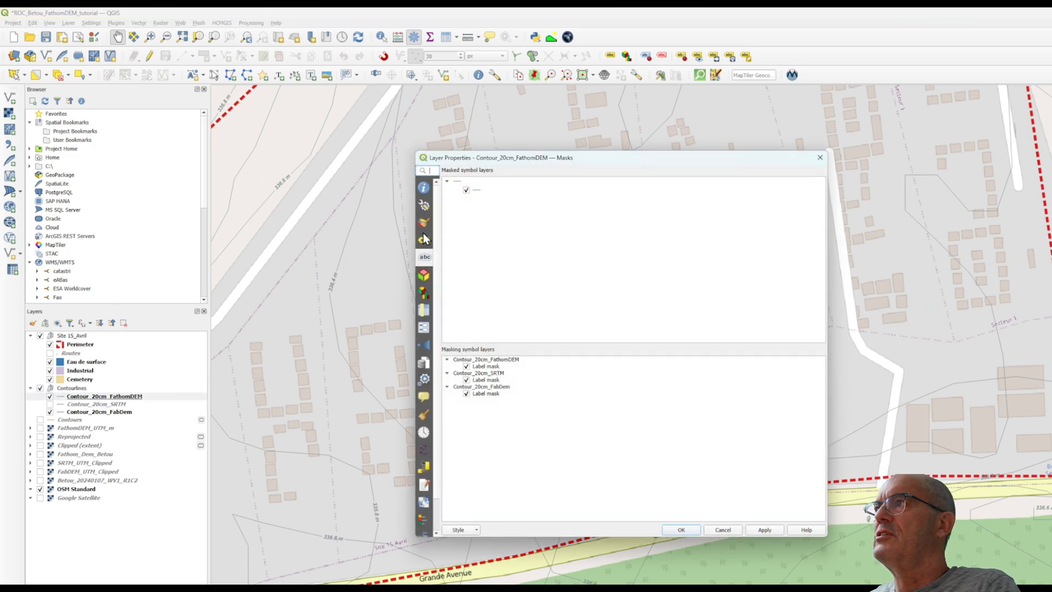
click(423, 222)
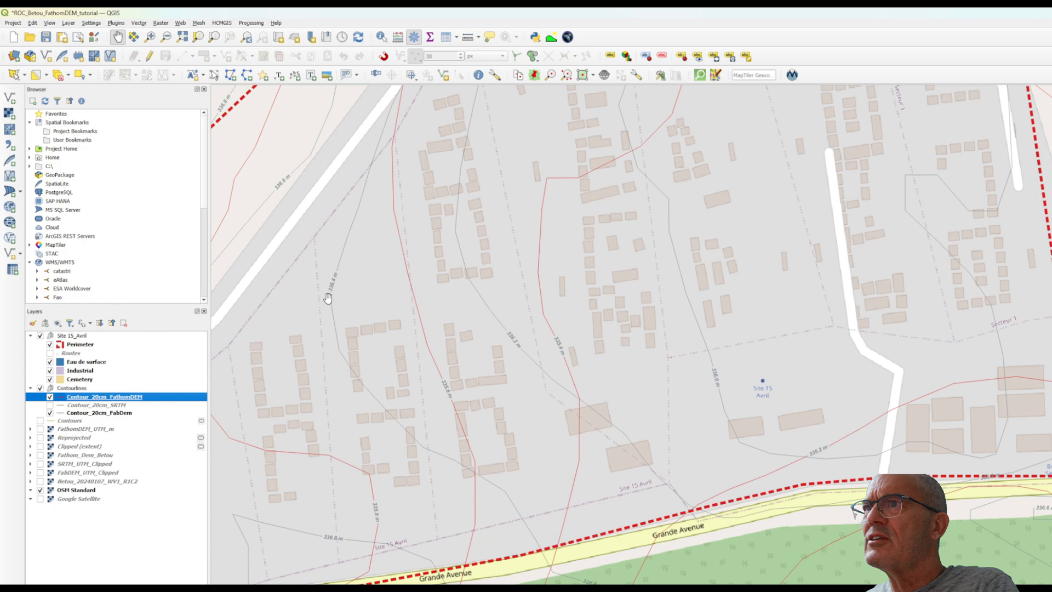
mouse_move(443, 375)
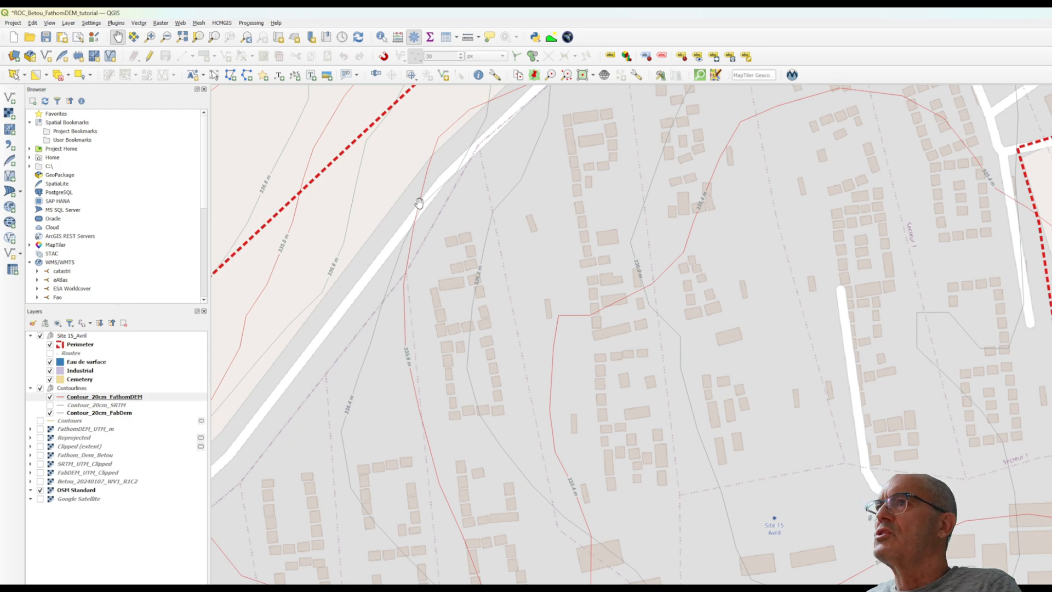
mouse_move(477, 307)
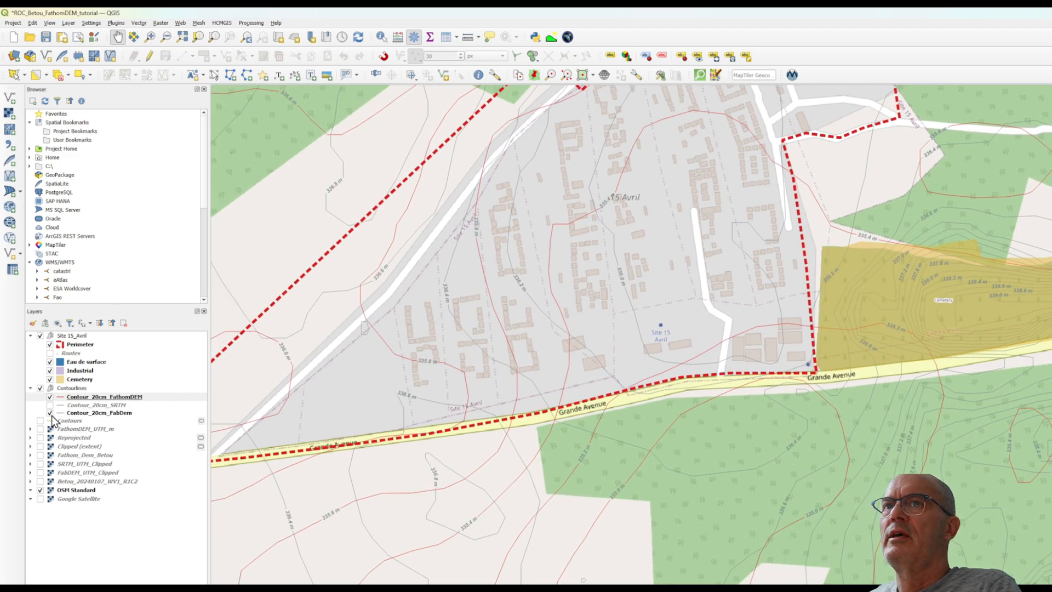
click(104, 397)
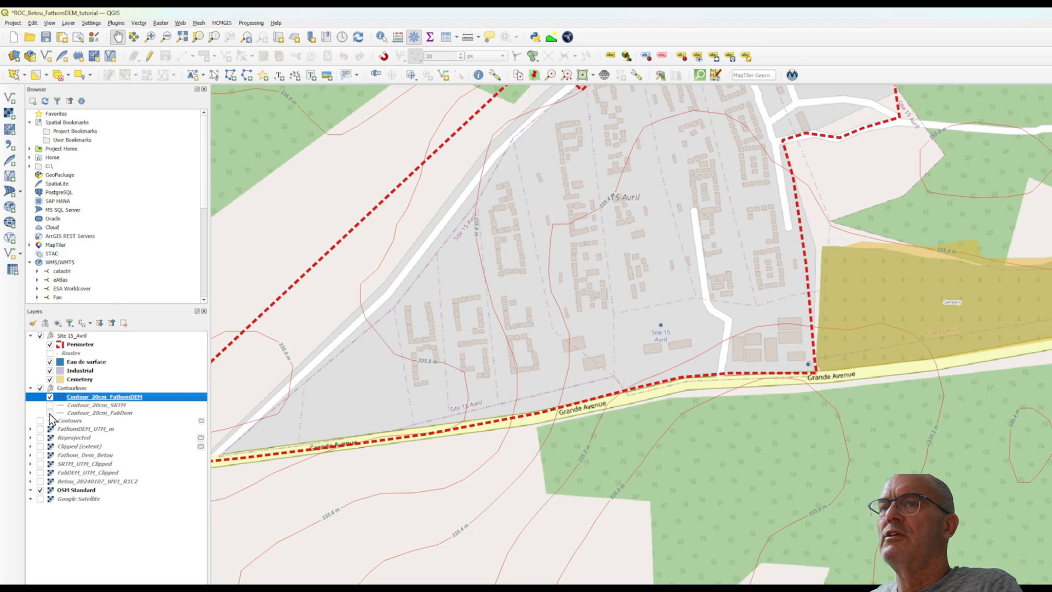